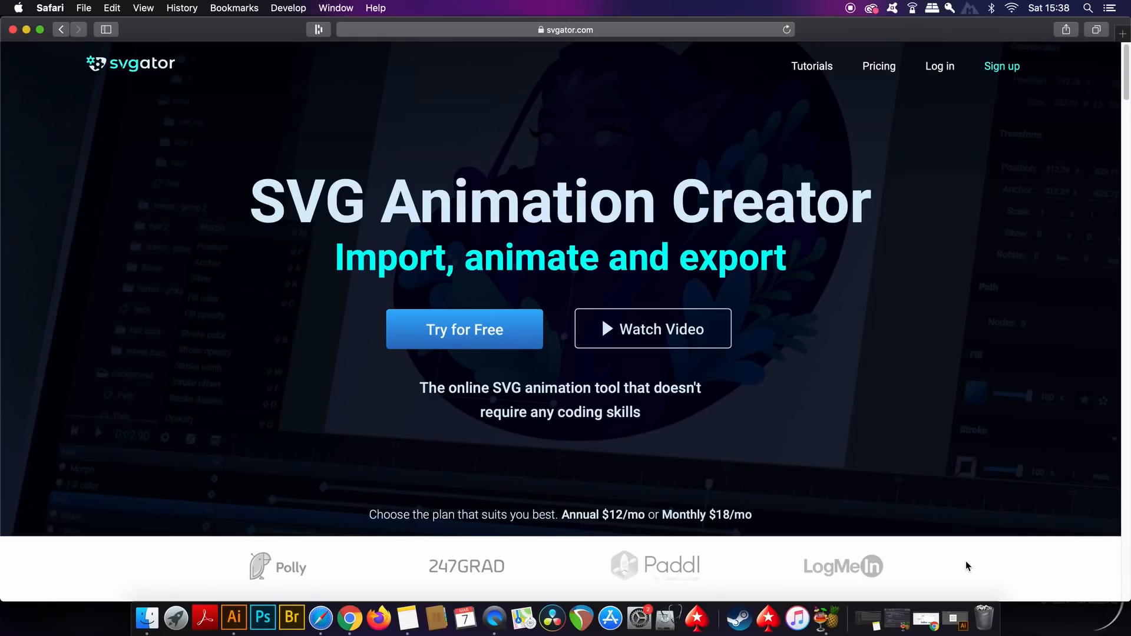
Browse the marketing page, then switch to the Tutorials page listing the video tutorials
{"action": "scroll", "scroll_direction": "down", "scroll_amount": 3}
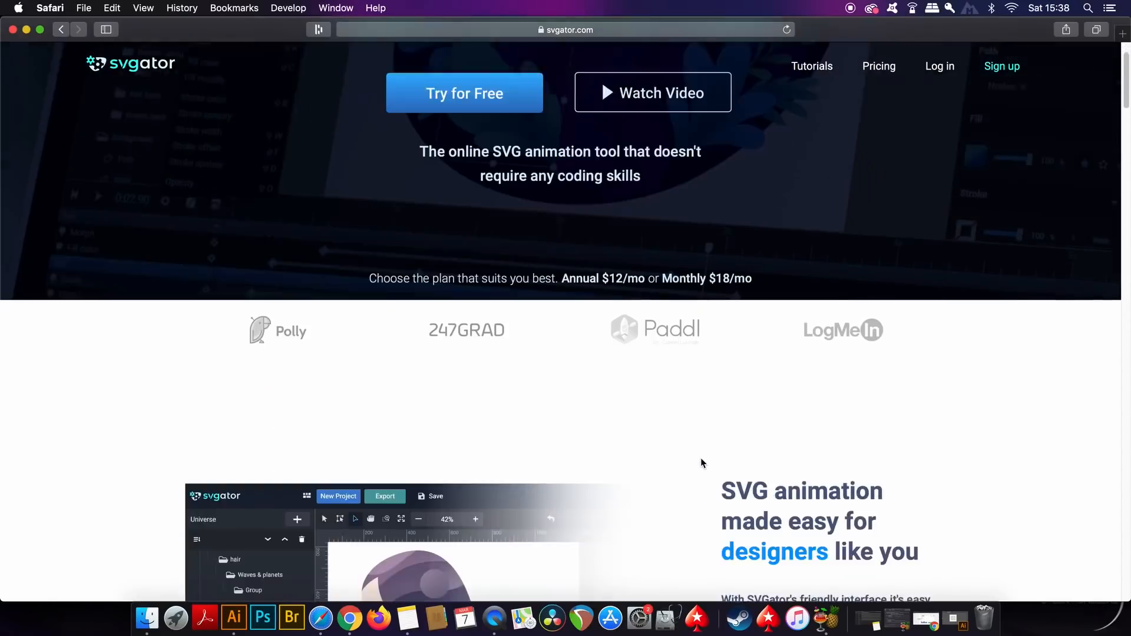
{"action": "scroll", "scroll_direction": "down", "scroll_amount": 3}
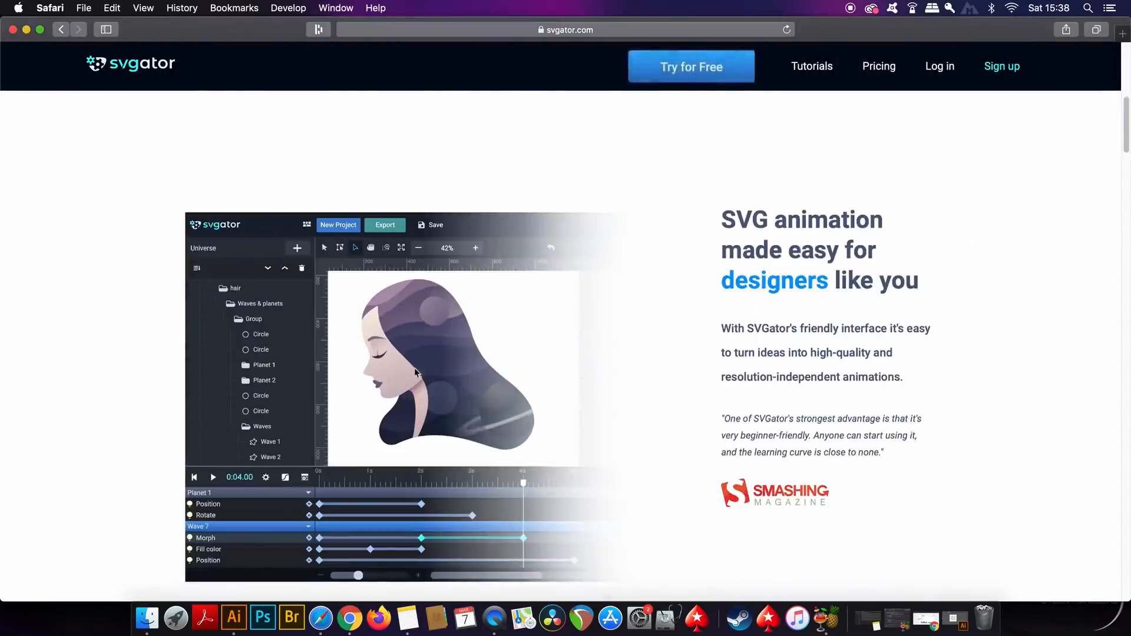
{"action": "scroll", "scroll_direction": "down", "scroll_amount": 3}
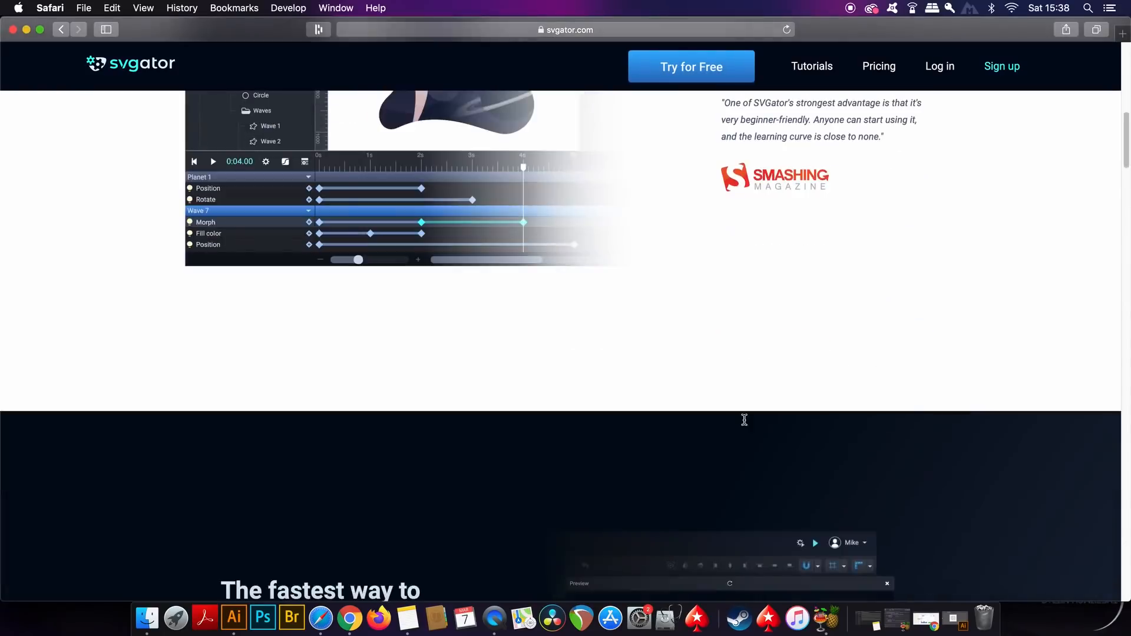
{"action": "scroll", "scroll_direction": "up", "scroll_amount": 3}
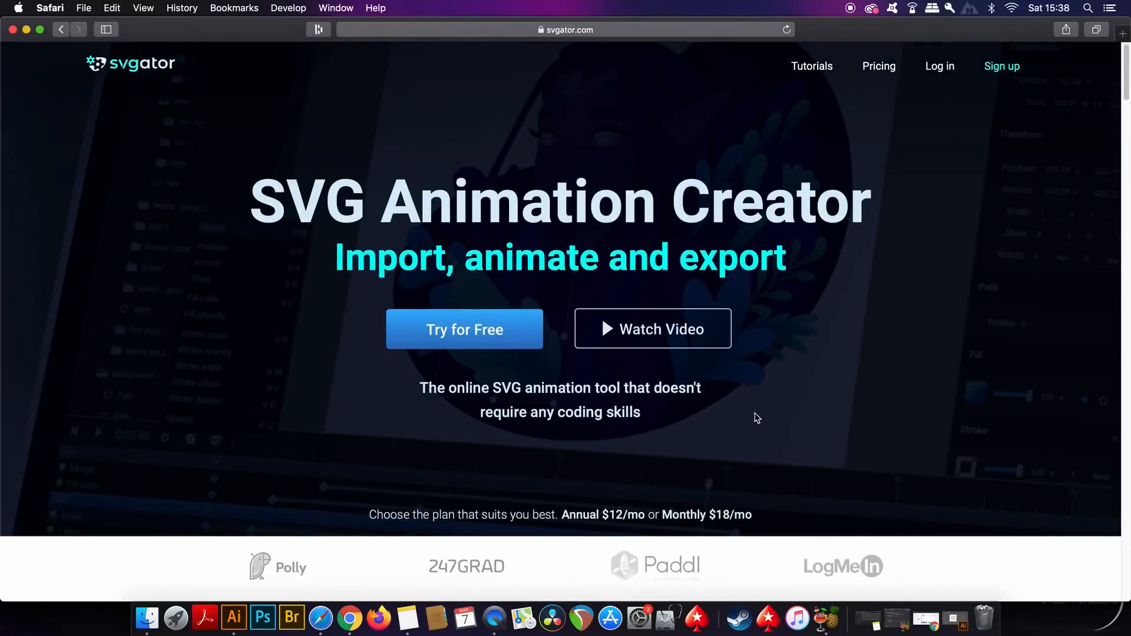
{"action": "mouse_move", "coordinate": [903, 175]}
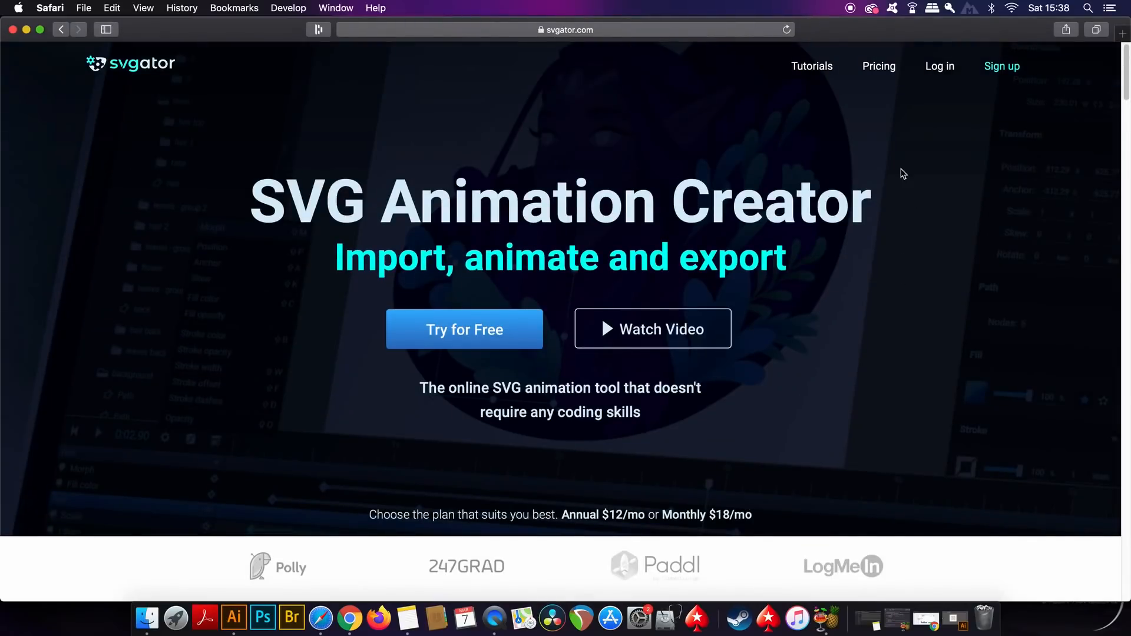
{"action": "mouse_move", "coordinate": [812, 309]}
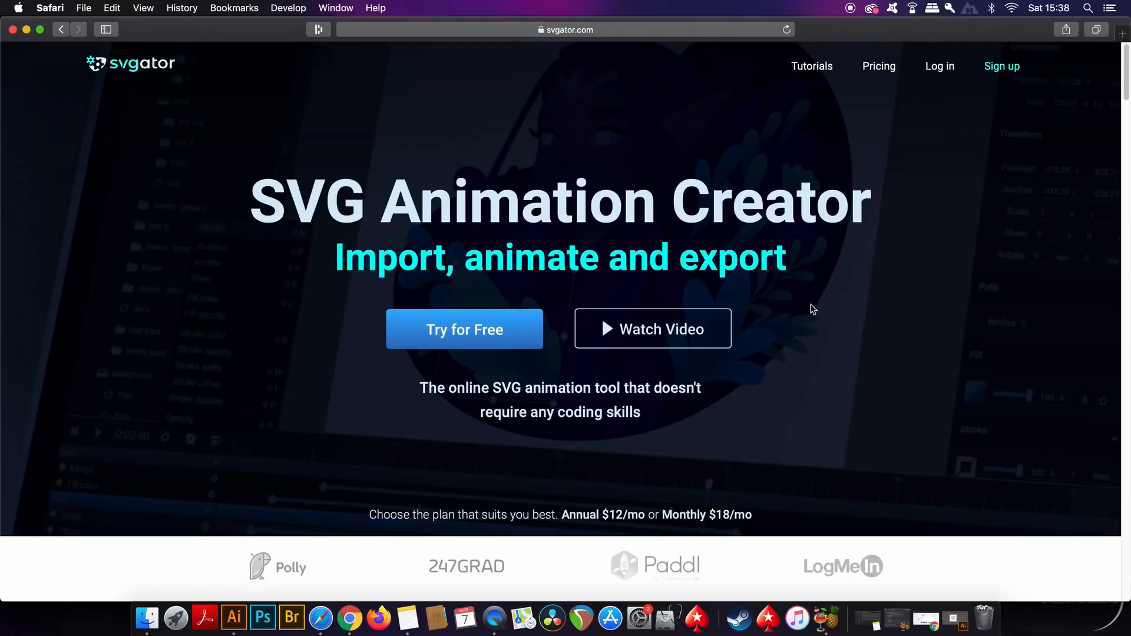
{"action": "mouse_move", "coordinate": [532, 390]}
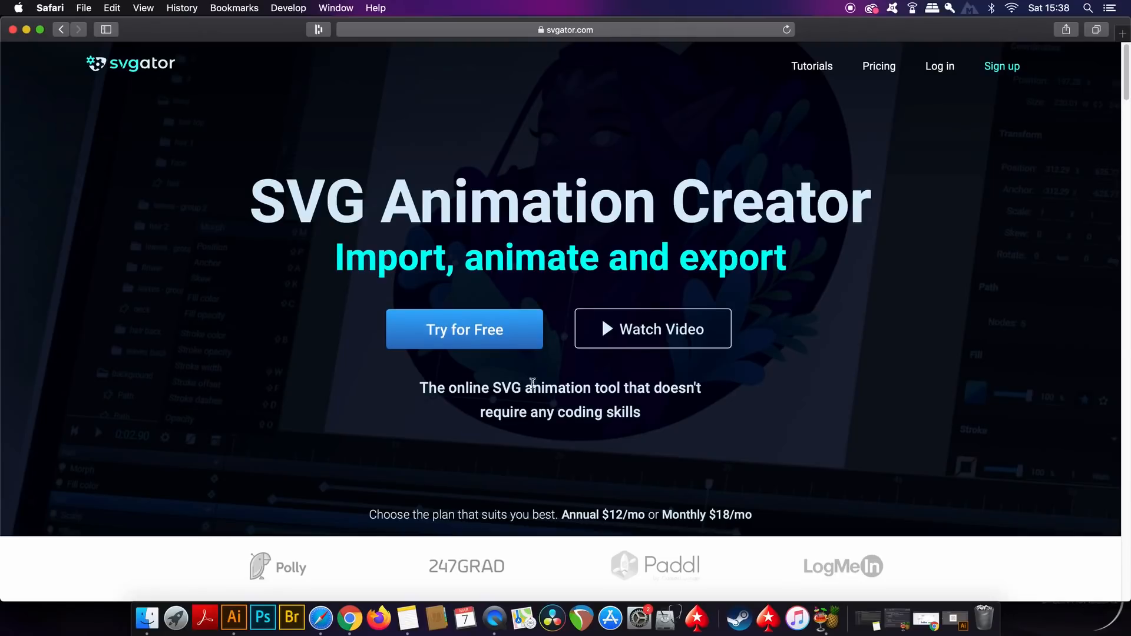
{"action": "mouse_move", "coordinate": [844, 332]}
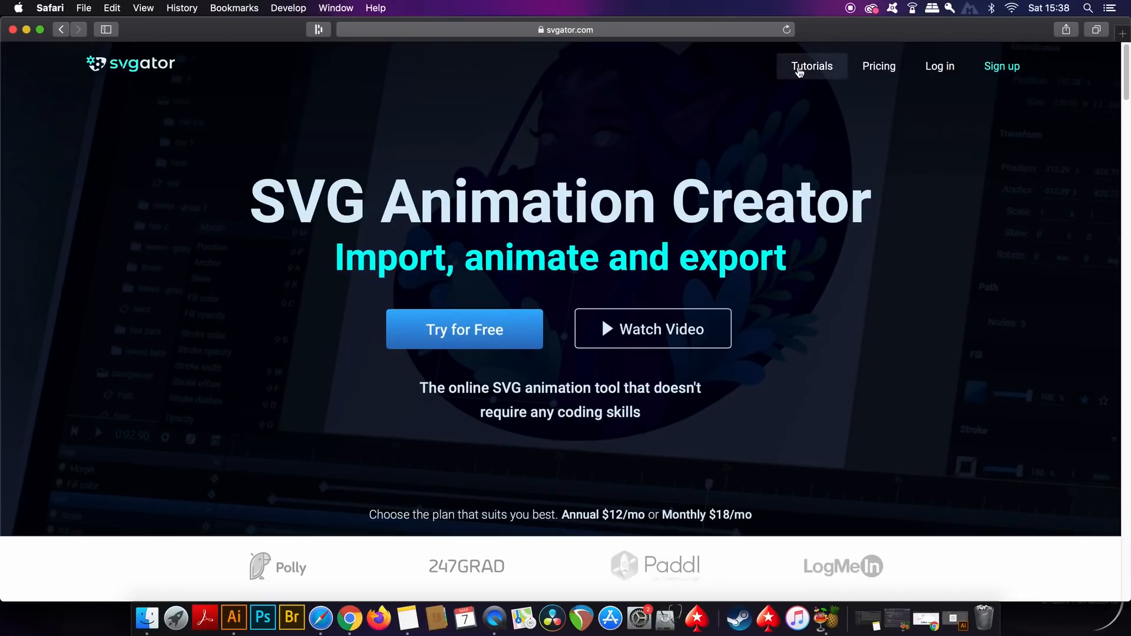
{"action": "left_click", "coordinate": [812, 66]}
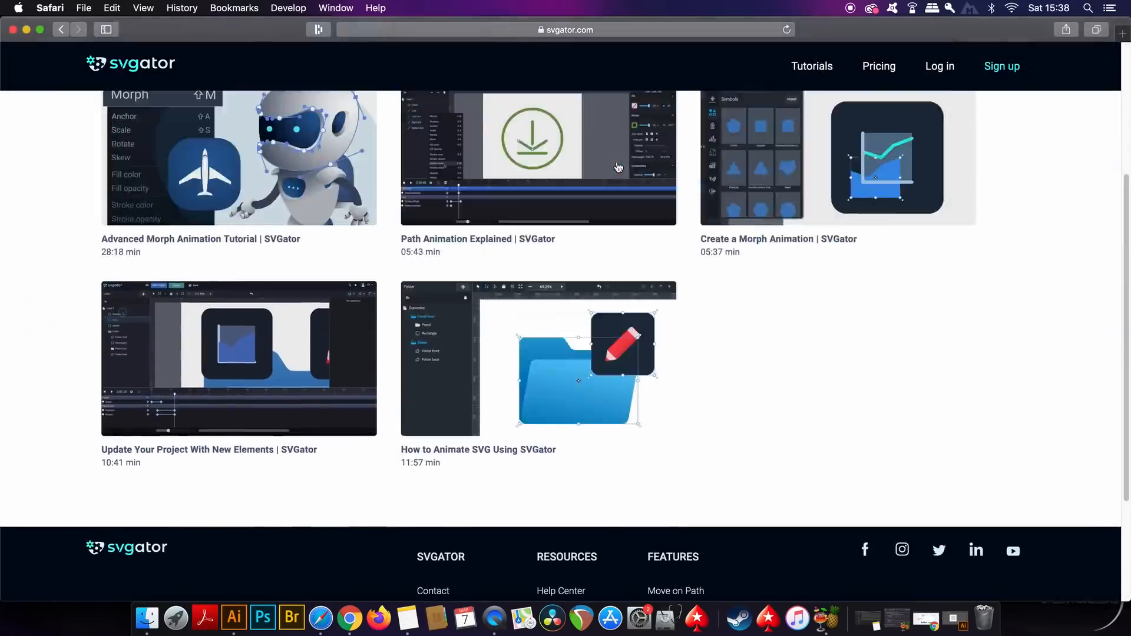
{"action": "scroll", "scroll_direction": "up", "scroll_amount": 3}
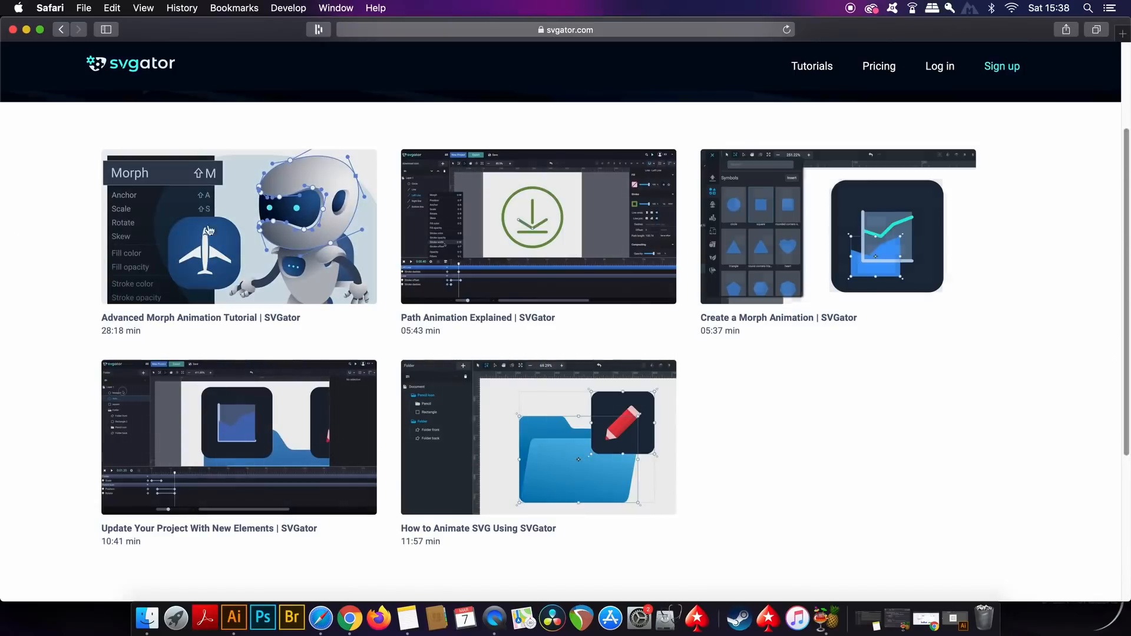
{"action": "mouse_move", "coordinate": [658, 99]}
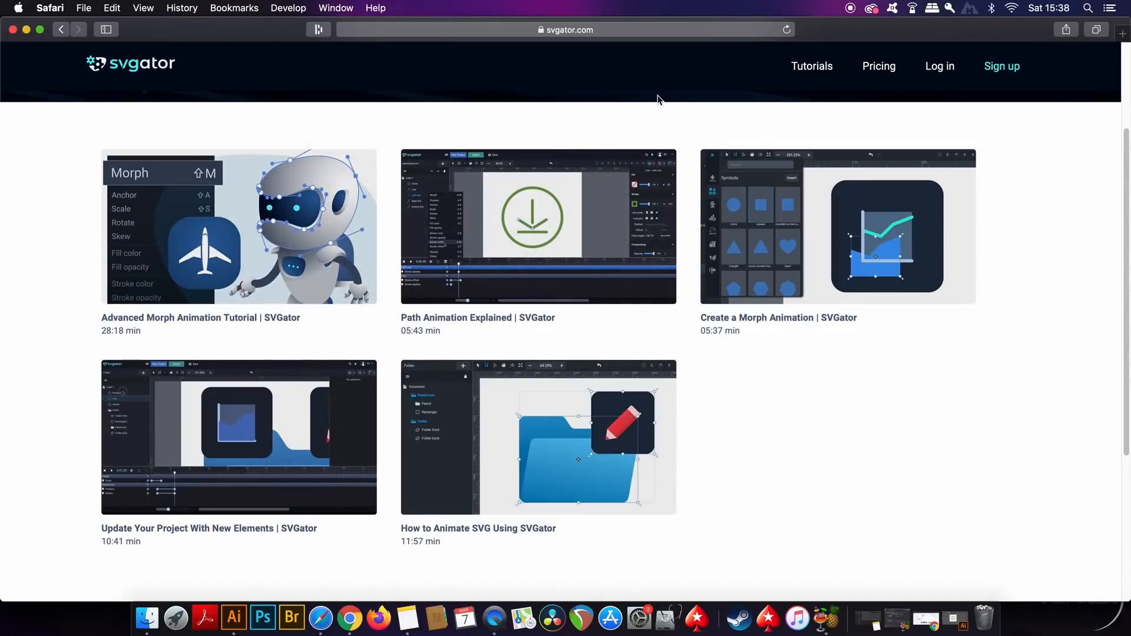
{"action": "mouse_move", "coordinate": [609, 100]}
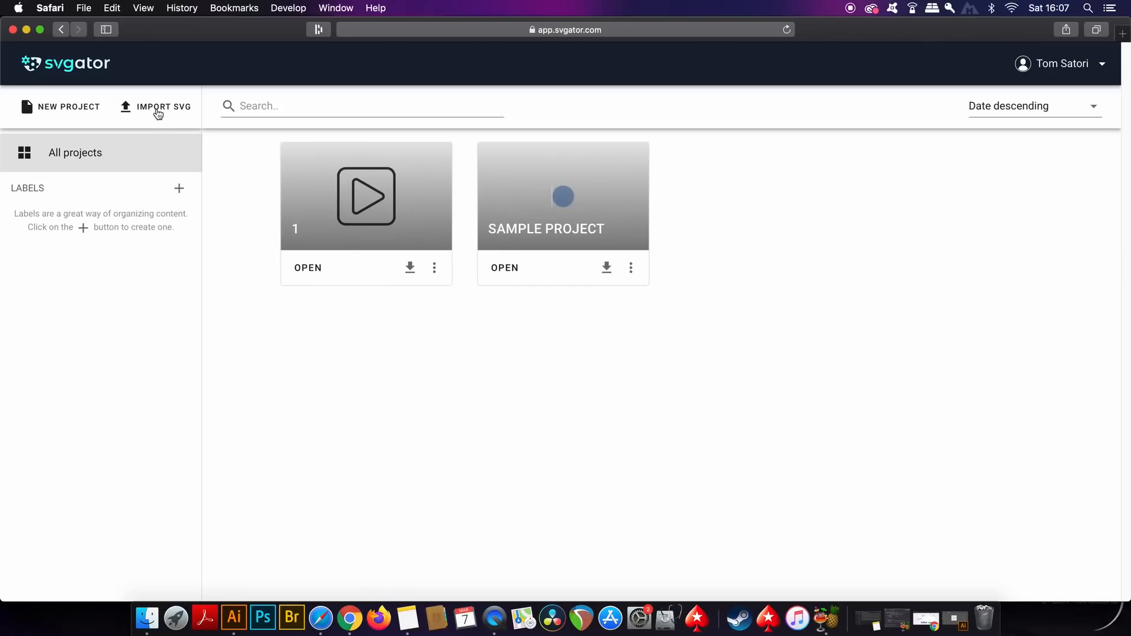
Import the play-button SVG as project '1' and open it in the editor
{"action": "left_click", "coordinate": [163, 106]}
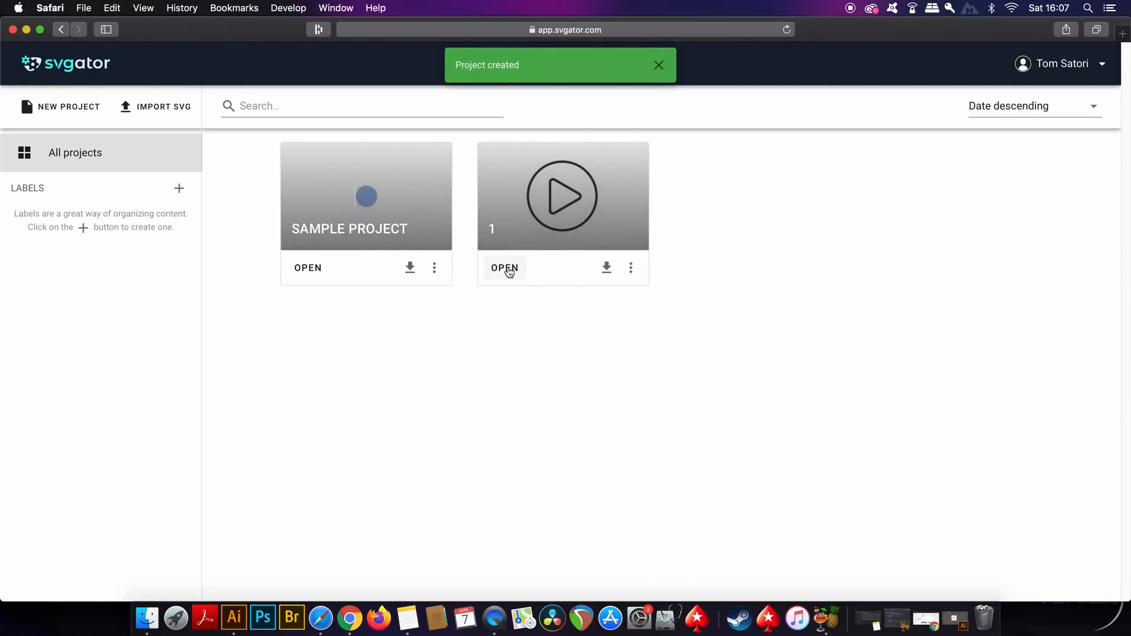
{"action": "left_click", "coordinate": [504, 269]}
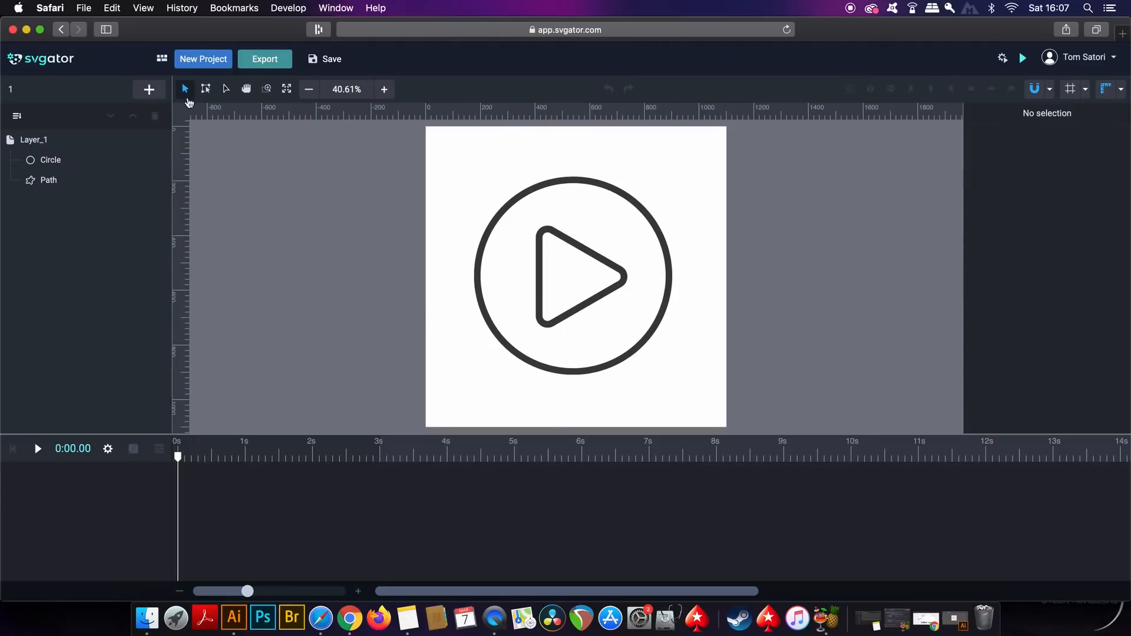
Add Stroke dashes and Stroke offset animators to the triangle Path layer
{"action": "left_click", "coordinate": [51, 161]}
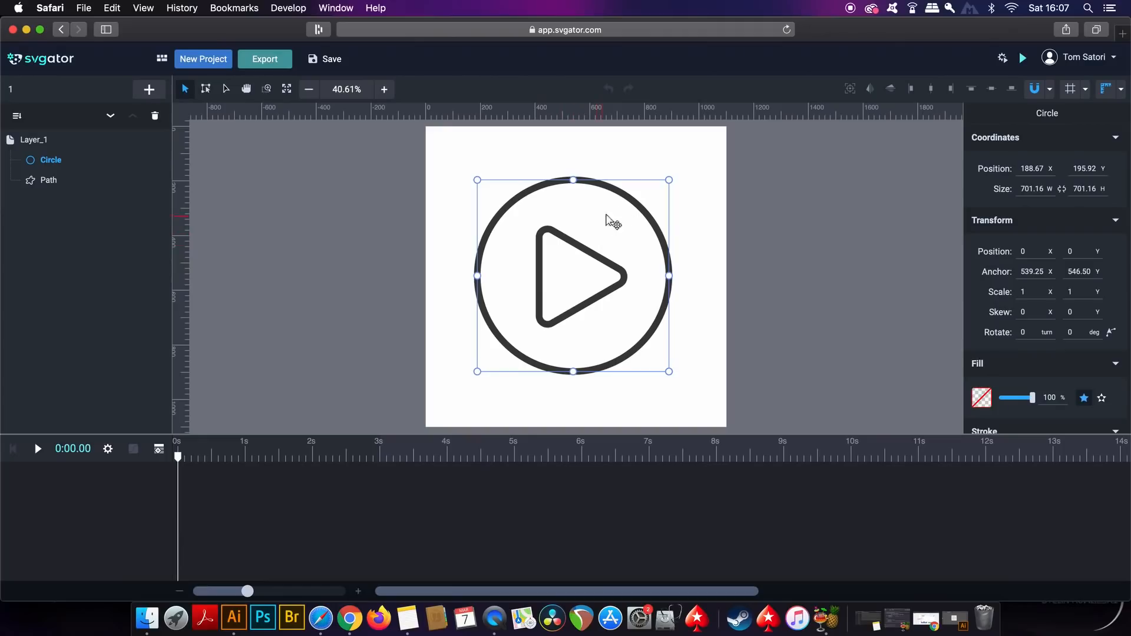
{"action": "left_click", "coordinate": [49, 180]}
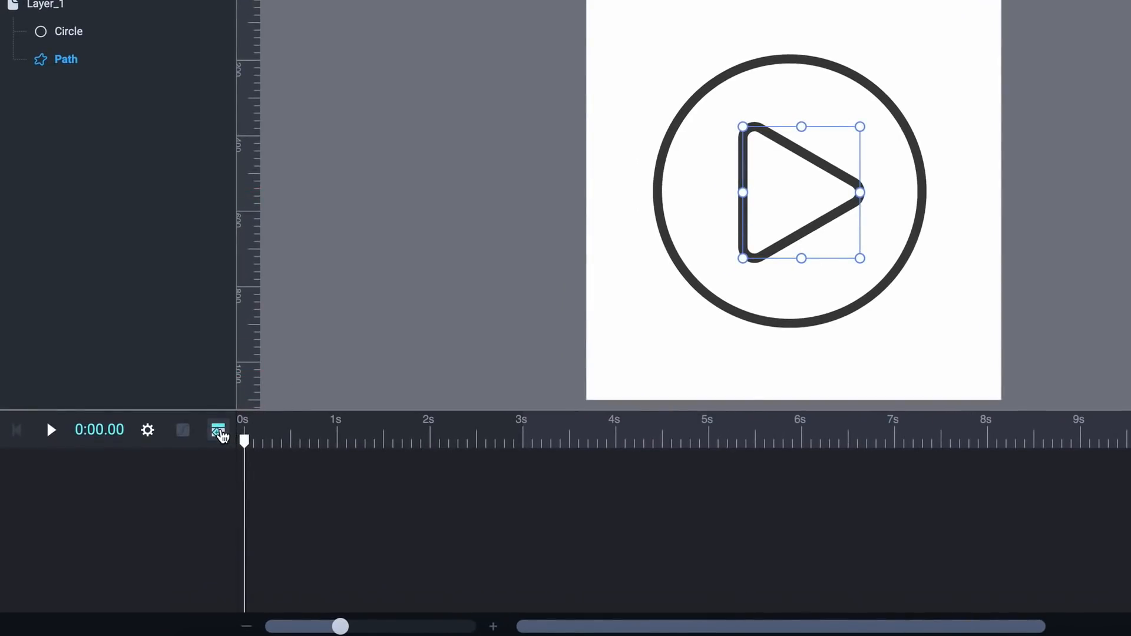
{"action": "mouse_move", "coordinate": [217, 430]}
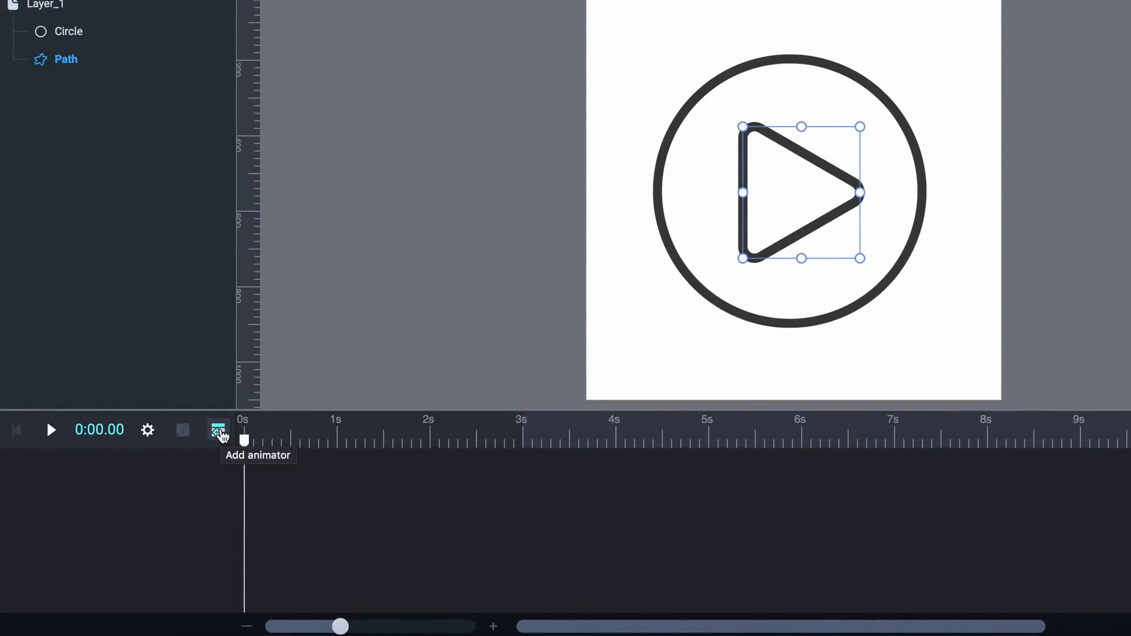
{"action": "left_click", "coordinate": [218, 429]}
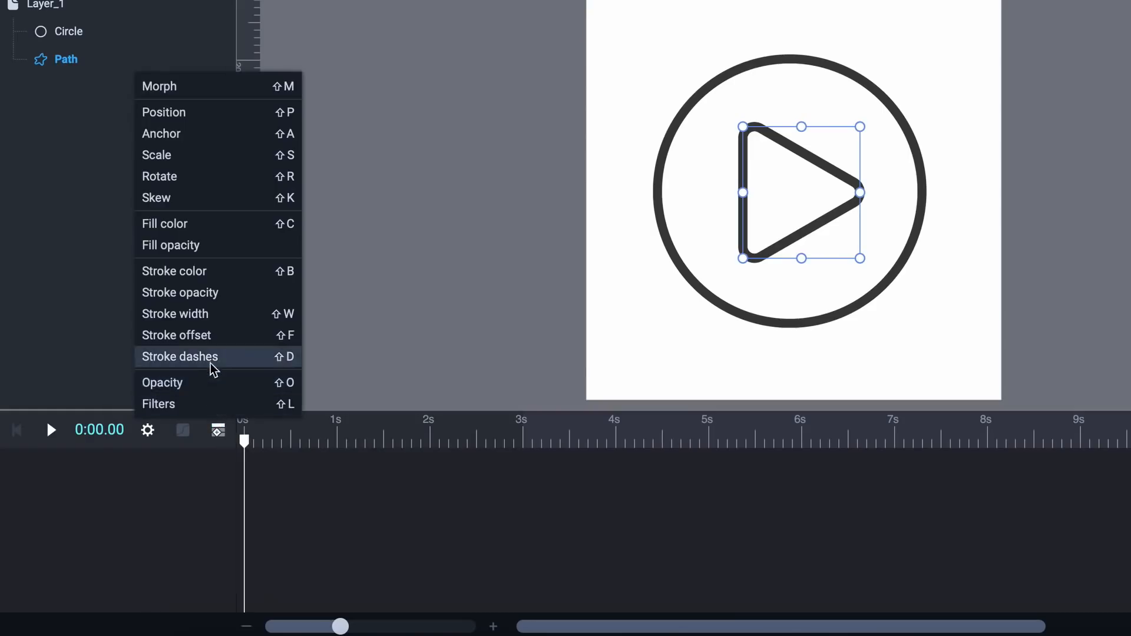
{"action": "left_click", "coordinate": [179, 356]}
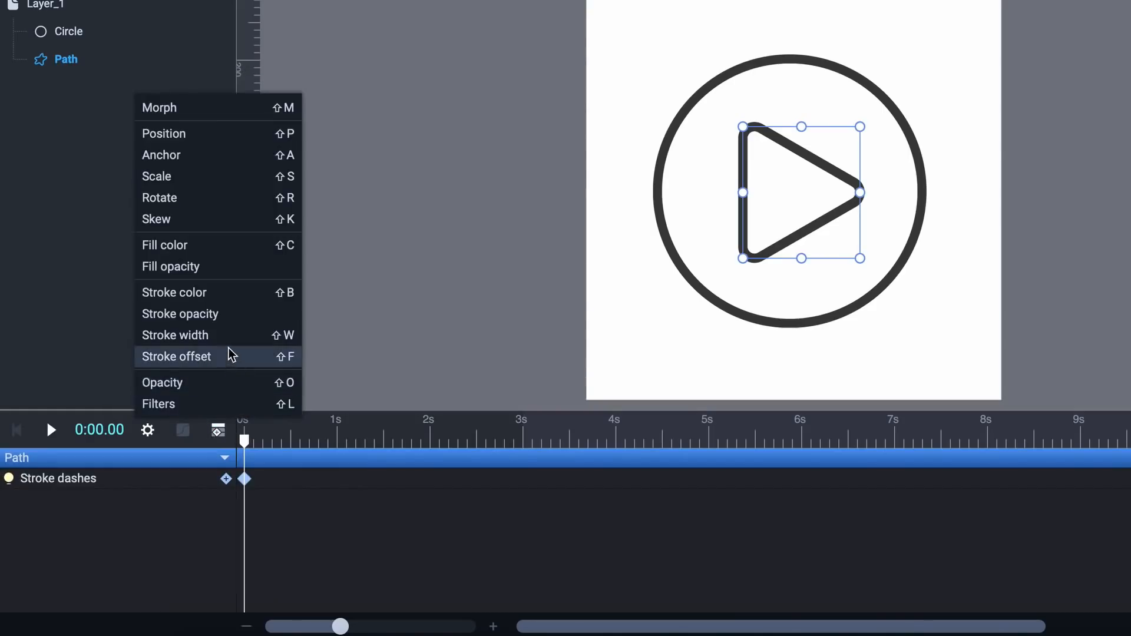
{"action": "left_click", "coordinate": [177, 356]}
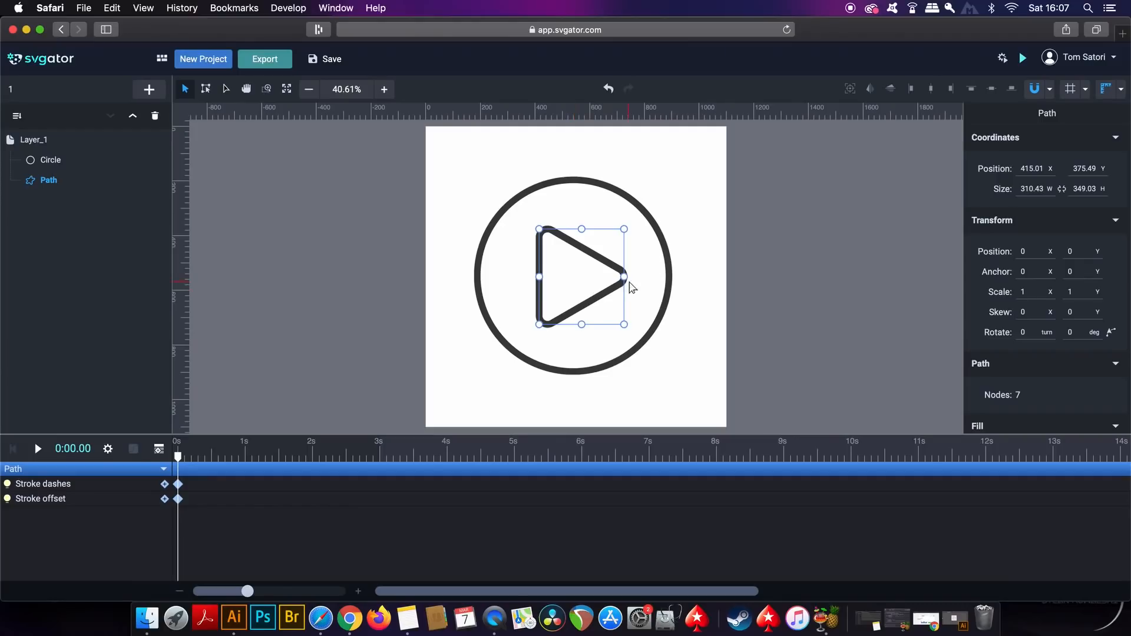
Set the triangle's stroke Dashes and Offset to its path length 1055.67, hiding it
{"action": "scroll", "scroll_direction": "down", "scroll_amount": 3}
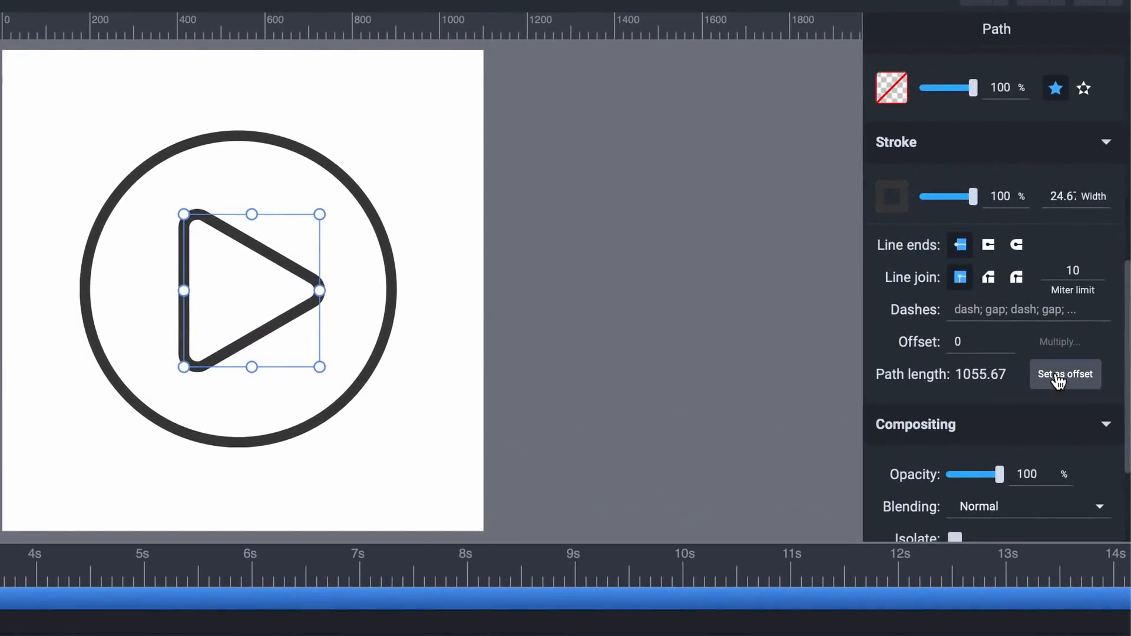
{"action": "left_click", "coordinate": [1065, 375]}
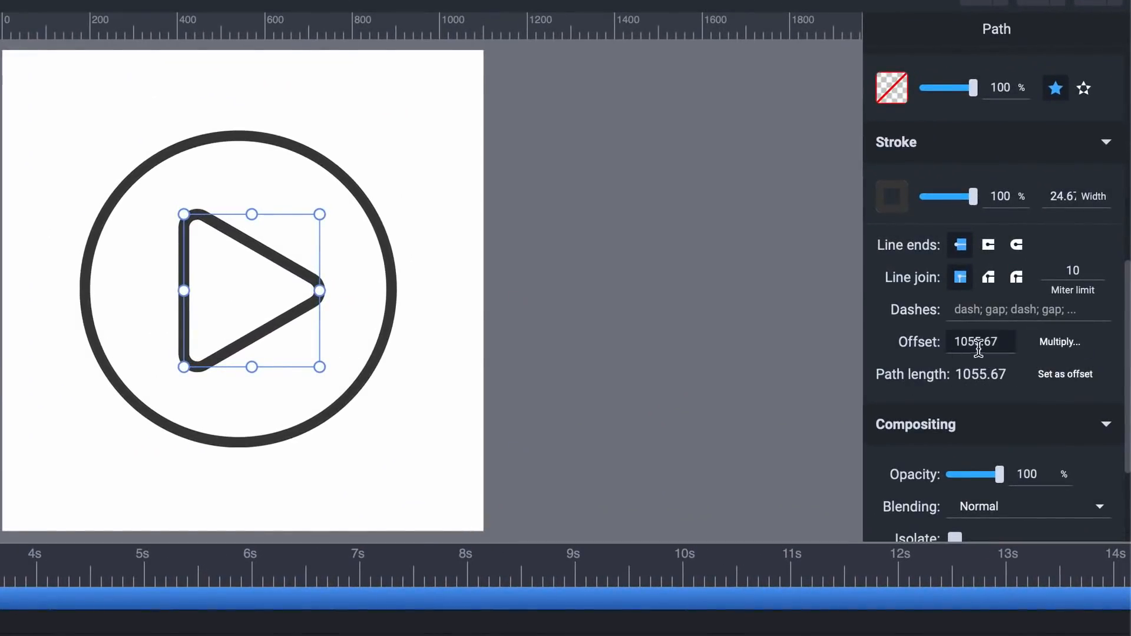
{"action": "double_click", "coordinate": [981, 342]}
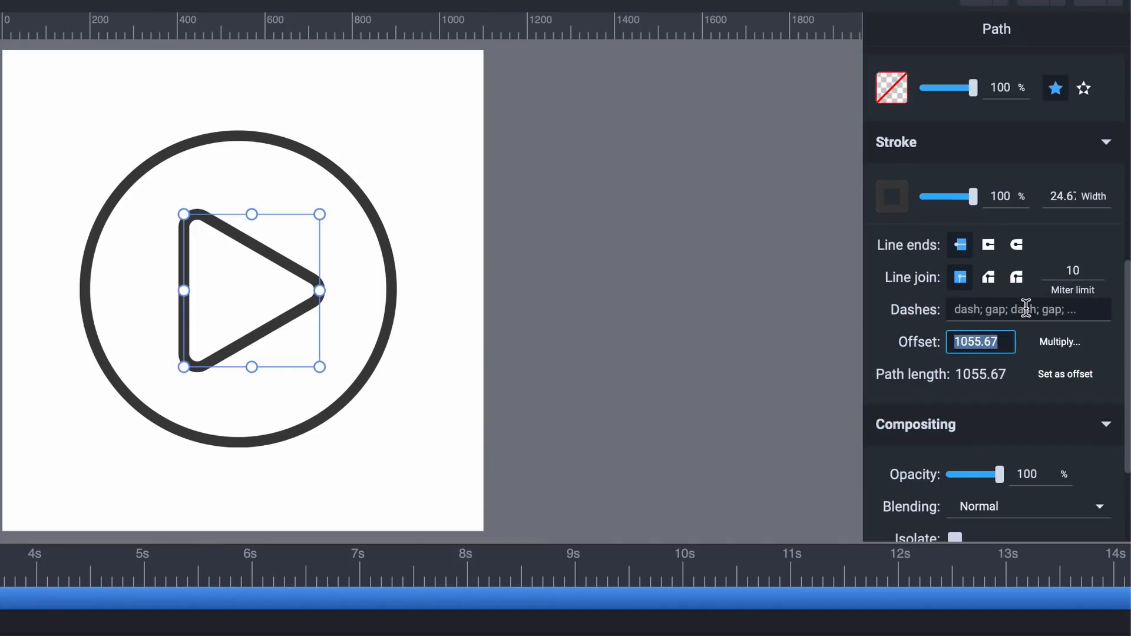
{"action": "type", "text": "1055.67"}
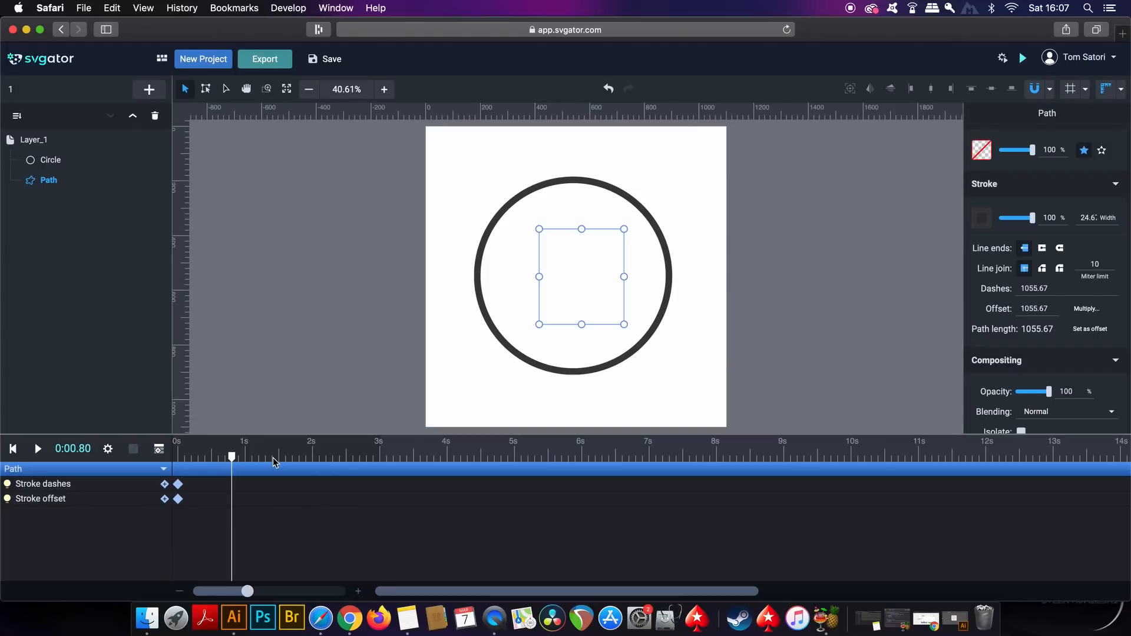
{"action": "mouse_move", "coordinate": [926, 297]}
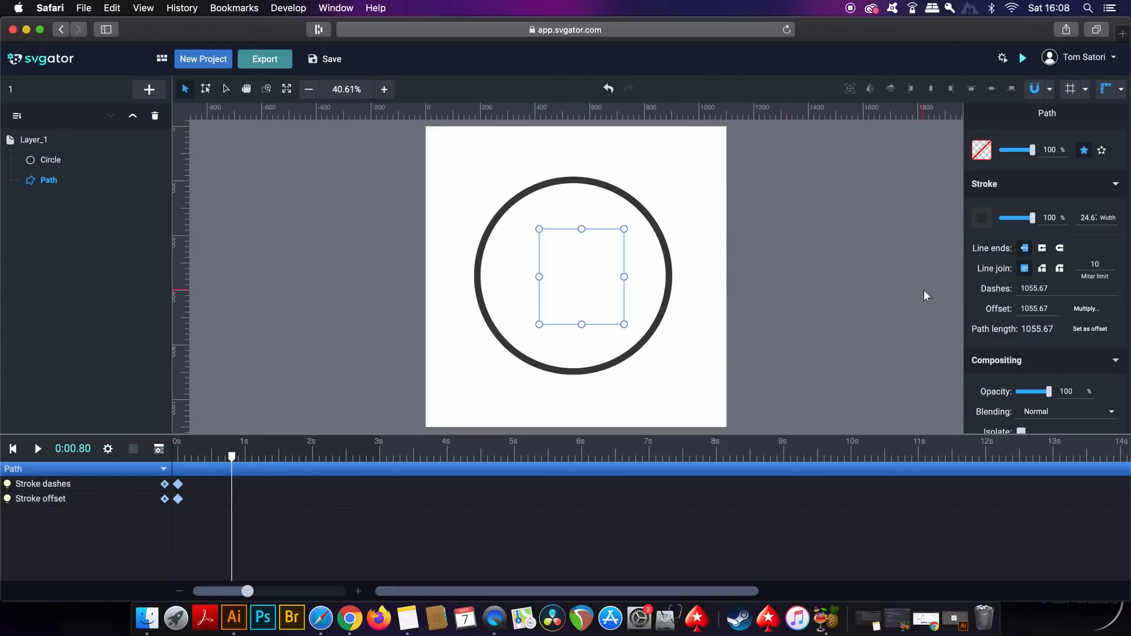
Keyframe the triangle's stroke Offset to 0 at 0.8 s, then rewind and play the draw-in
{"action": "left_click", "coordinate": [1049, 288]}
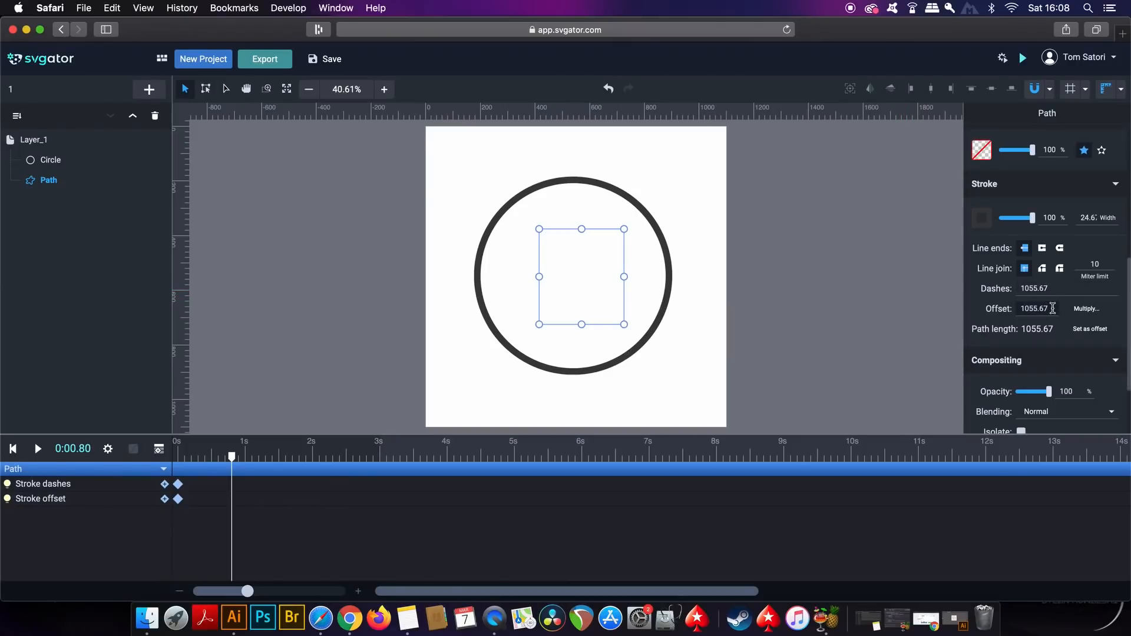
{"action": "left_click", "coordinate": [1037, 308]}
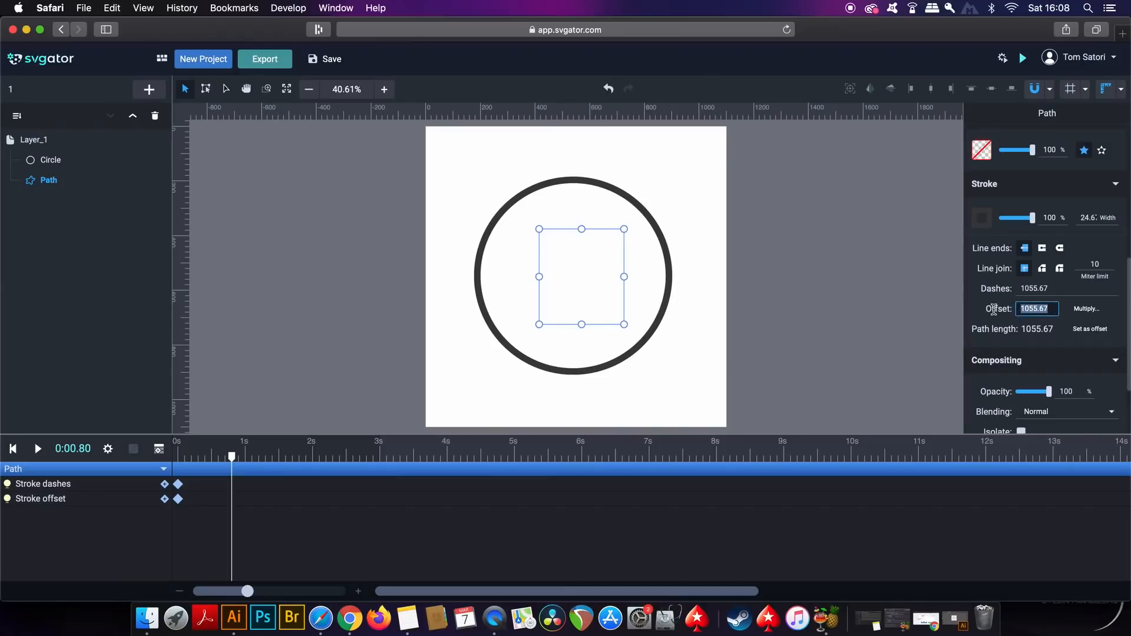
{"action": "type", "text": "0"}
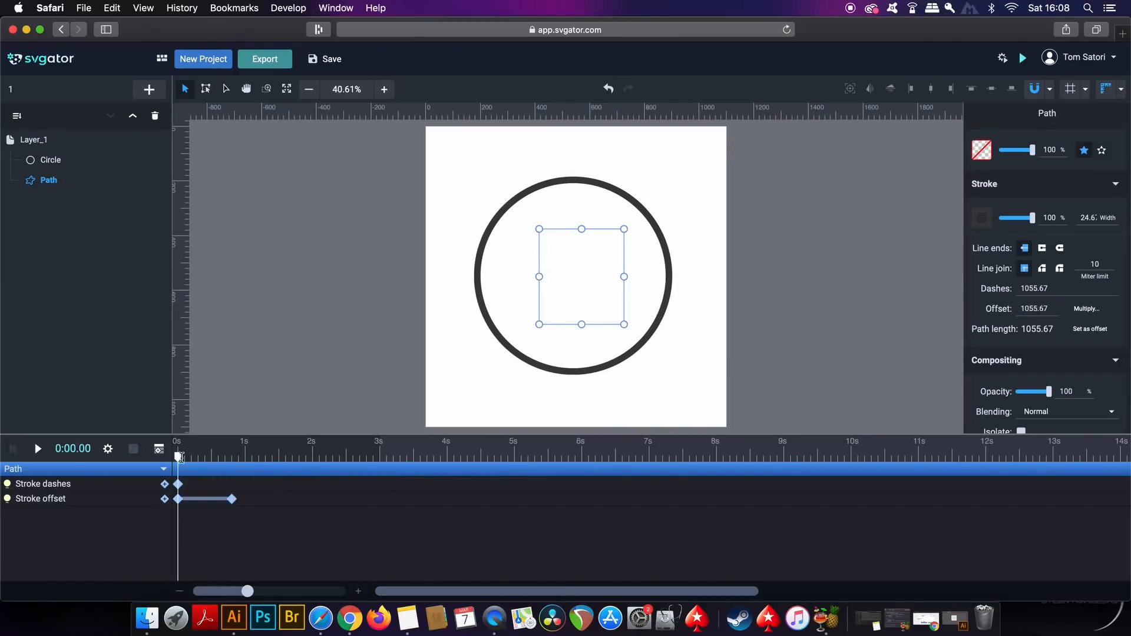
{"action": "left_click", "coordinate": [39, 448]}
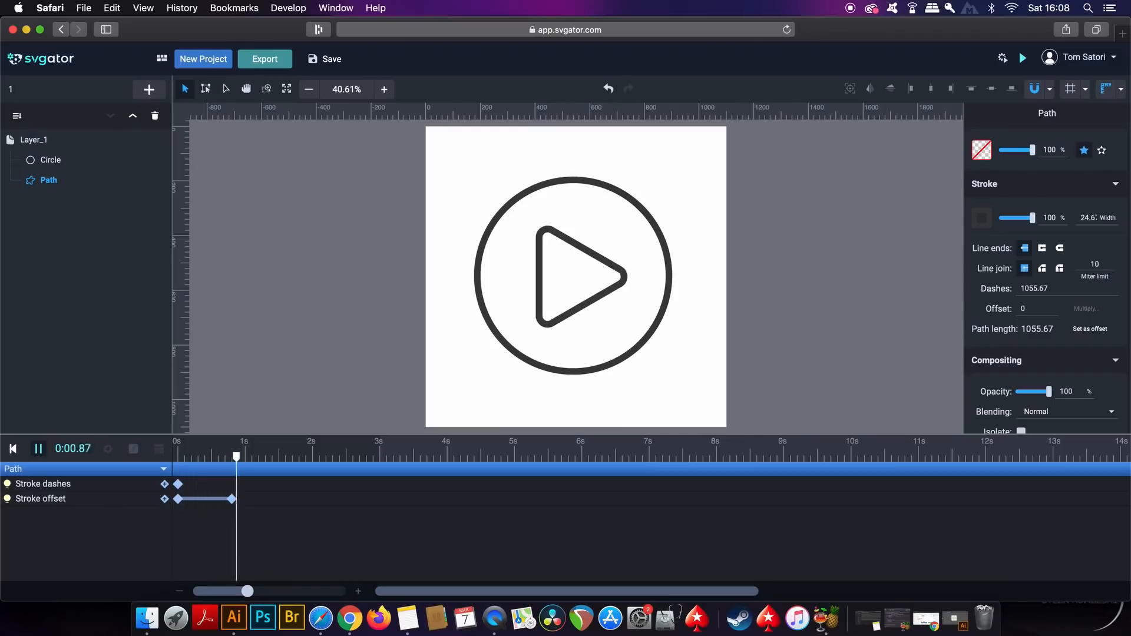
{"action": "left_click", "coordinate": [321, 458]}
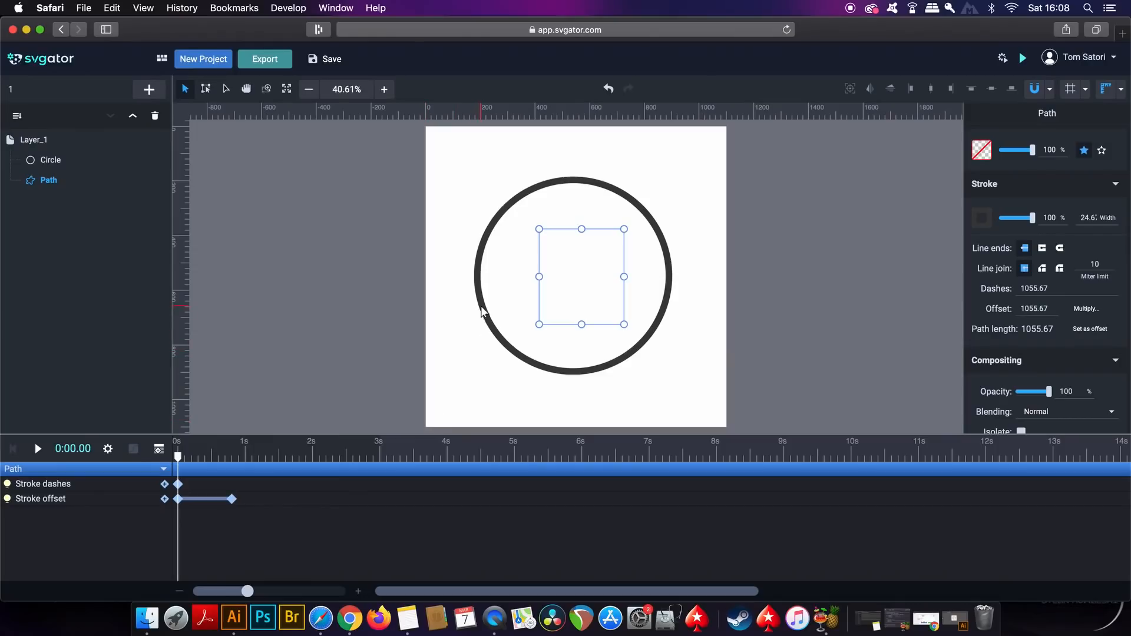
Set the Circle's dashes and offset to 2202.76 with Set as offset, then keyframe Offset 0 at 1.2 s
{"action": "left_click", "coordinate": [51, 161]}
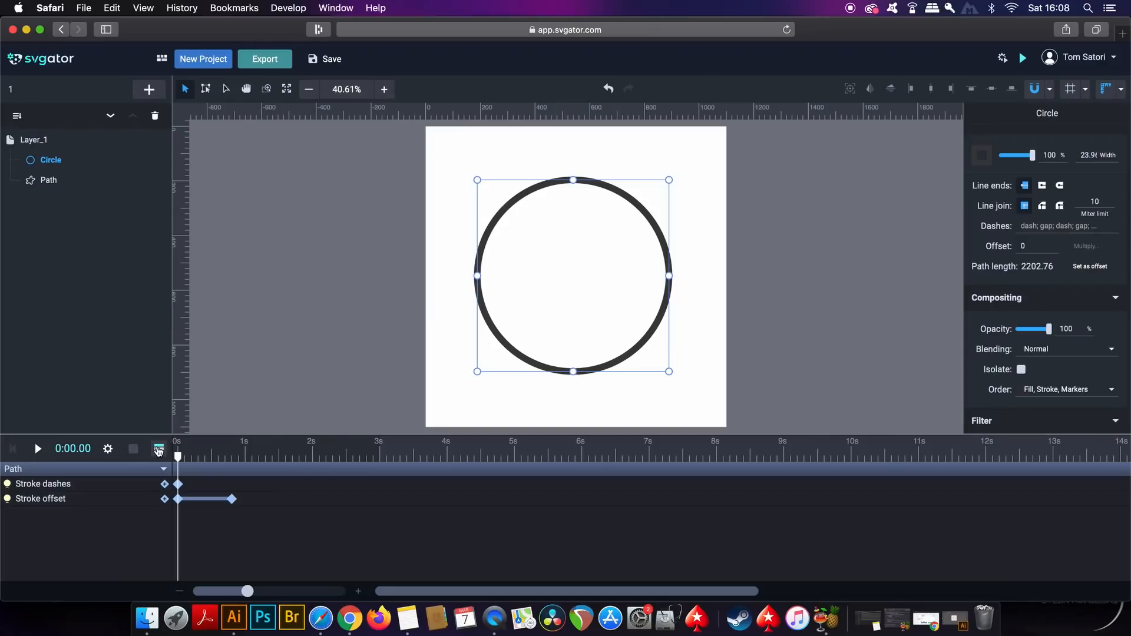
{"action": "left_click", "coordinate": [158, 449]}
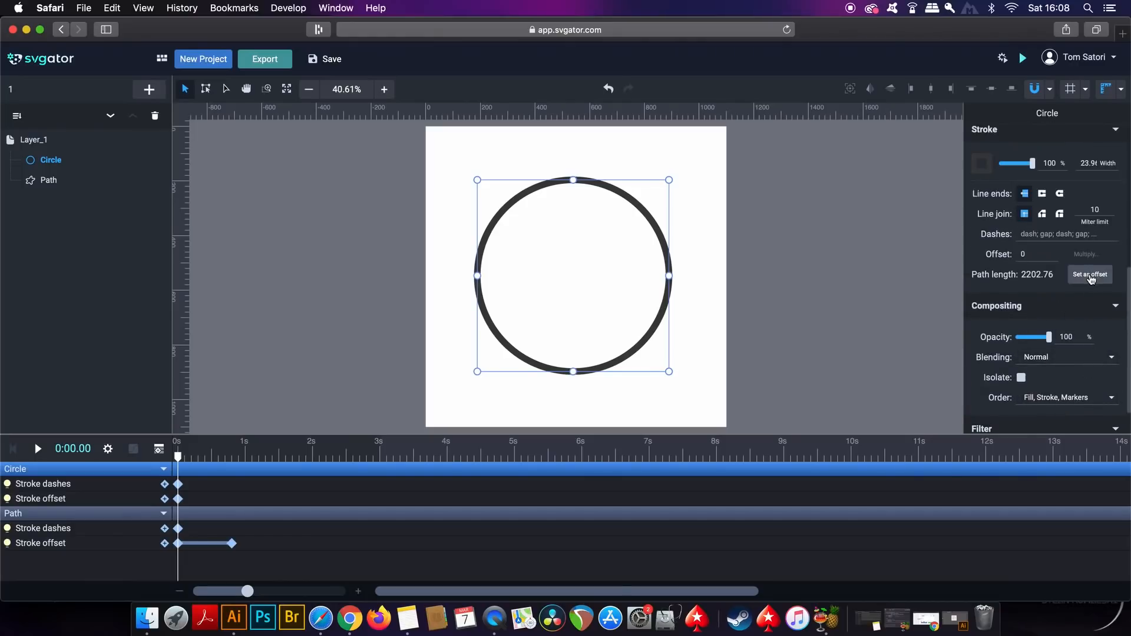
{"action": "left_click", "coordinate": [1090, 273]}
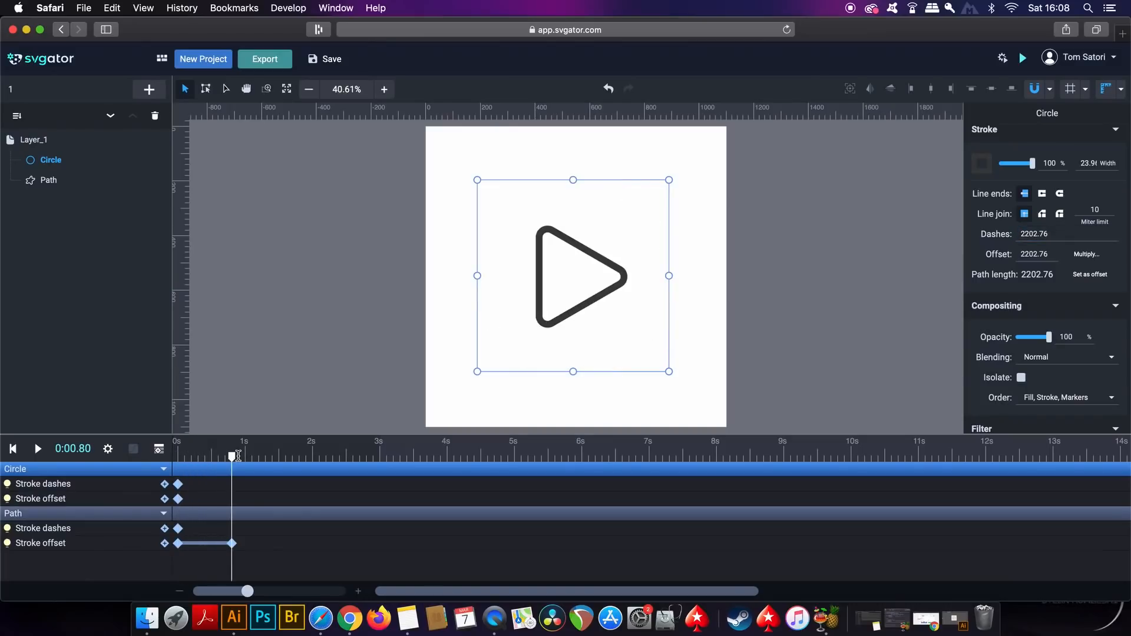
{"action": "left_click_drag", "start_coordinate": [232, 455], "coordinate": [256, 455]}
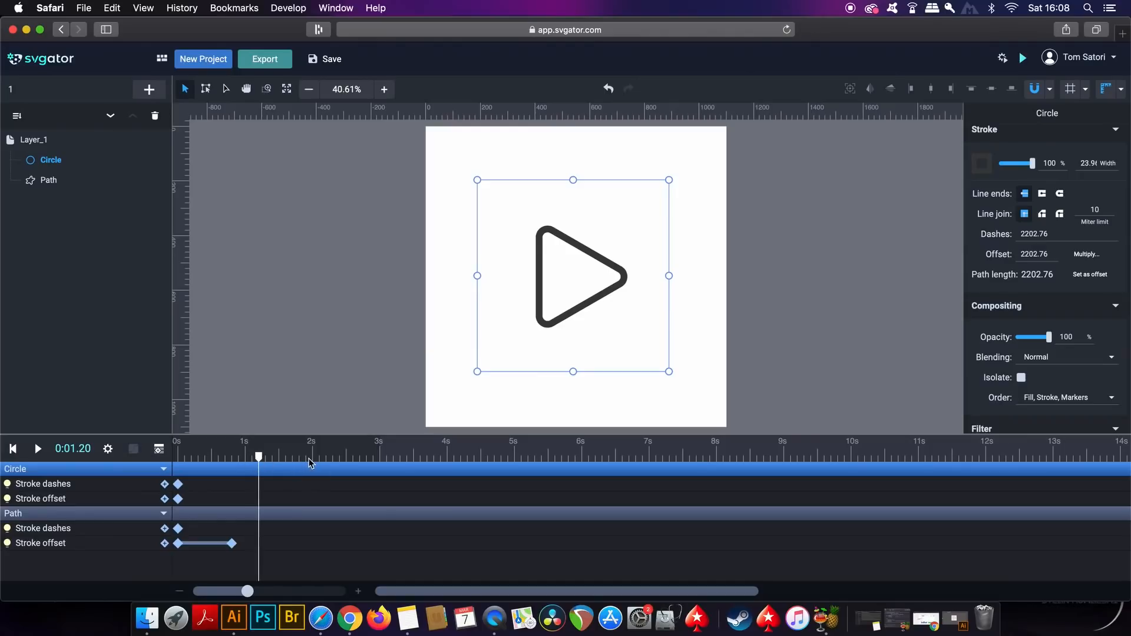
{"action": "left_click", "coordinate": [1037, 255]}
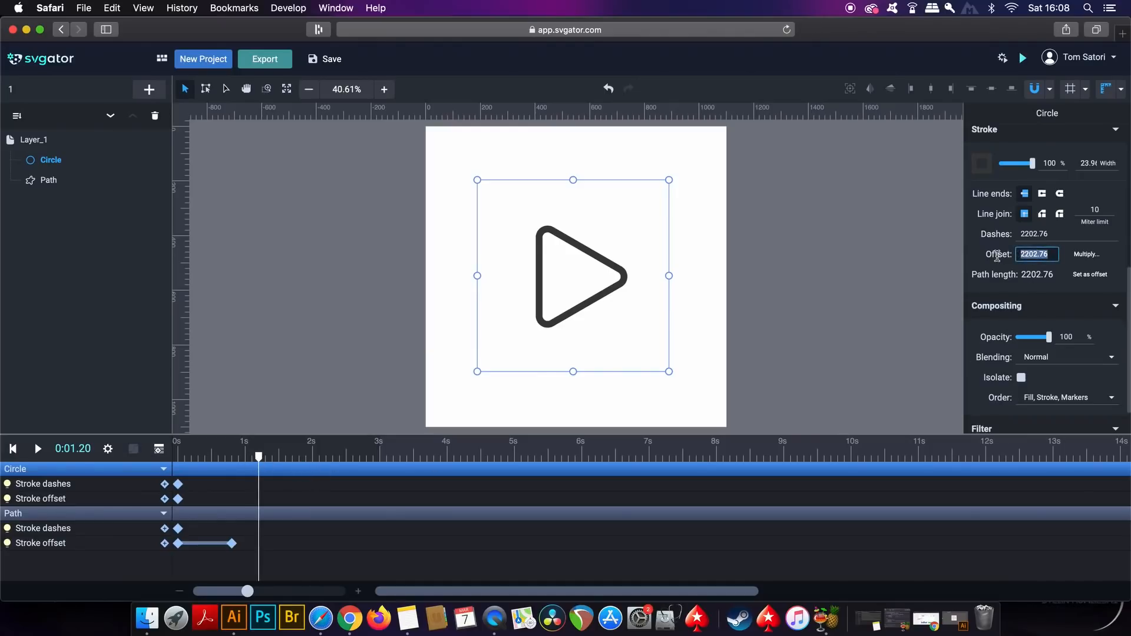
{"action": "type", "text": "0"}
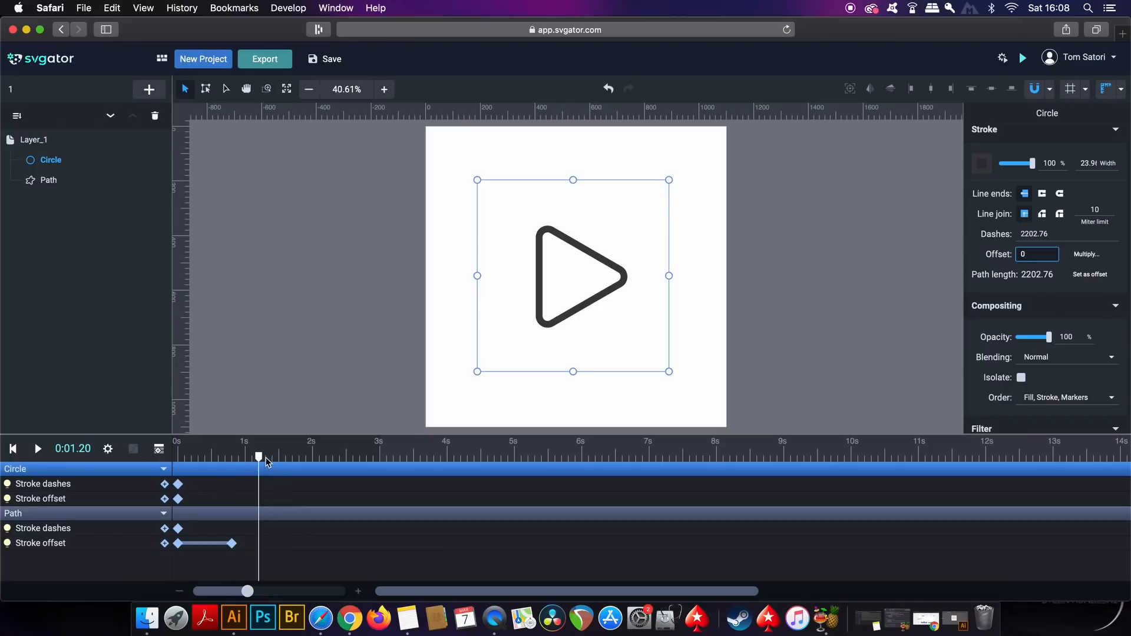
{"action": "left_click", "coordinate": [38, 448]}
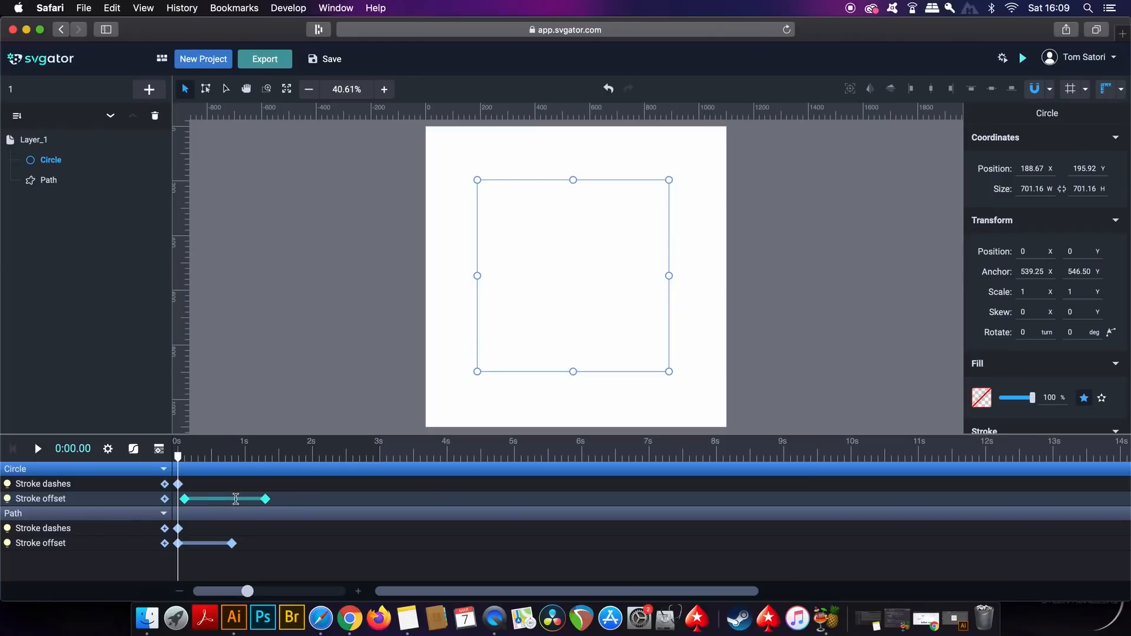
{"action": "left_click", "coordinate": [39, 448]}
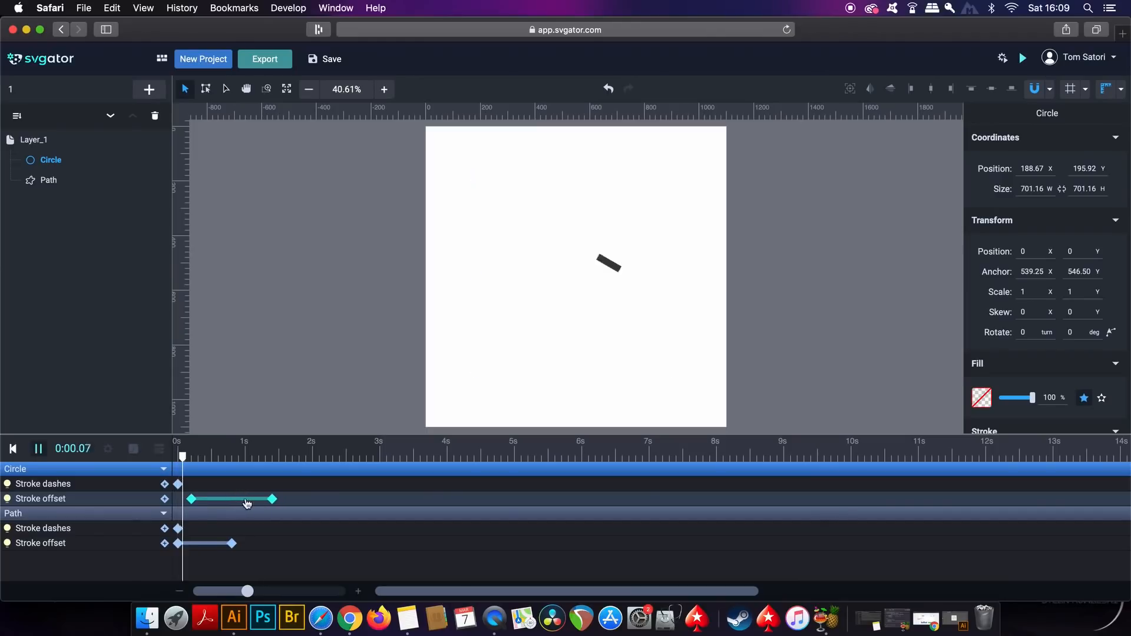
{"action": "left_click", "coordinate": [38, 448]}
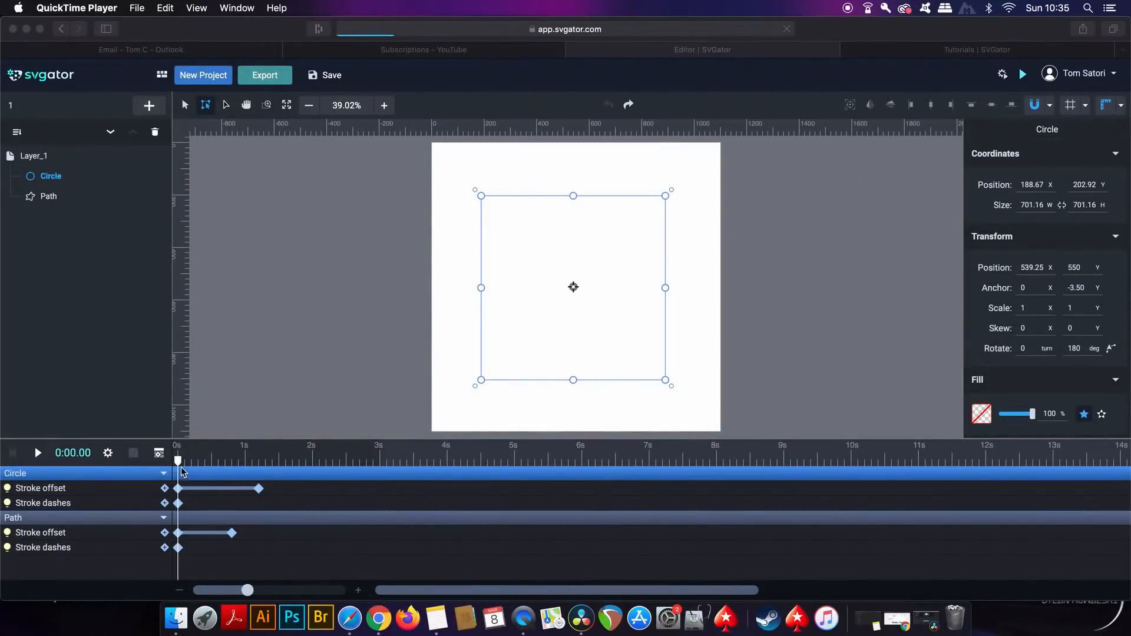
{"action": "left_click", "coordinate": [39, 453]}
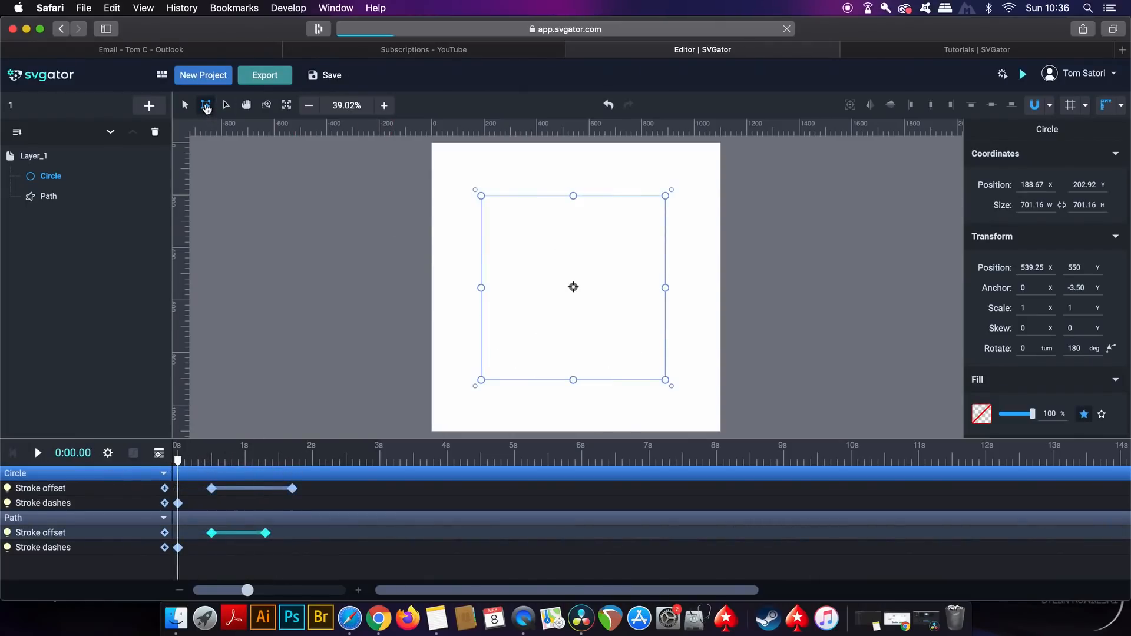
Snap the circle's rotation anchor point to its exact centre
{"action": "left_click_drag", "start_coordinate": [573, 287], "coordinate": [575, 258]}
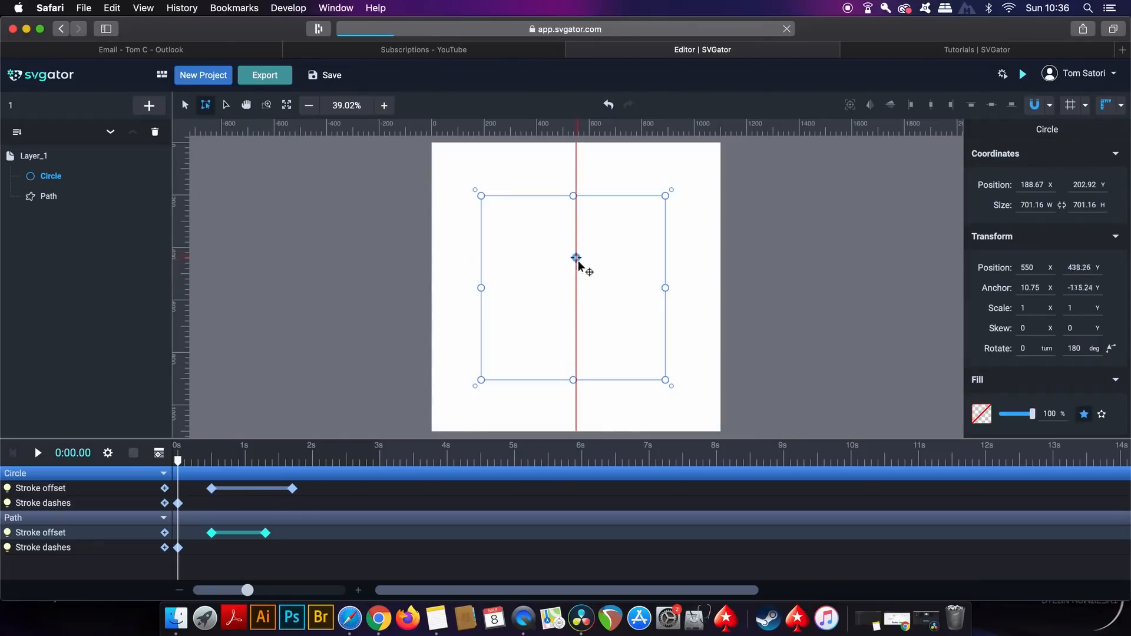
{"action": "left_click_drag", "start_coordinate": [576, 258], "coordinate": [576, 287]}
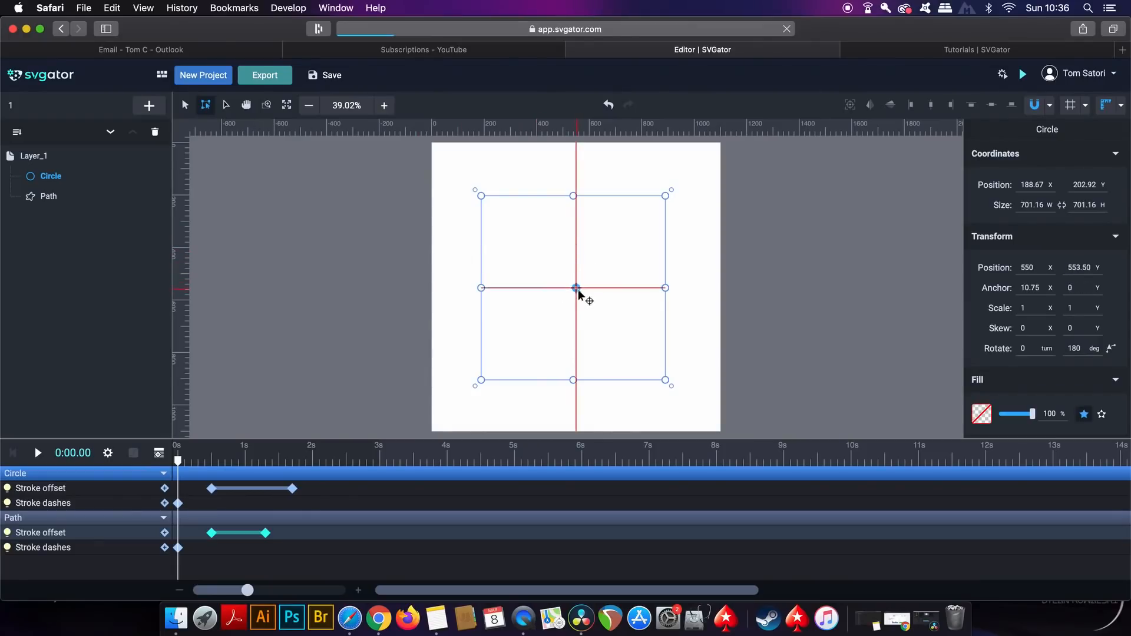
{"action": "left_click_drag", "start_coordinate": [576, 288], "coordinate": [573, 287]}
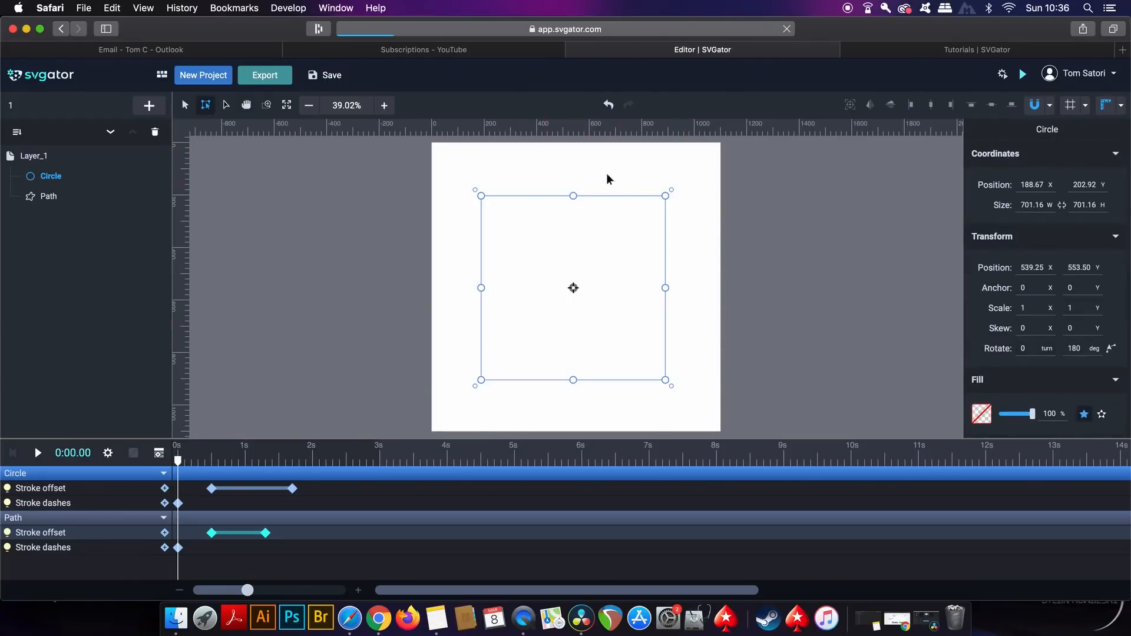
{"action": "mouse_move", "coordinate": [674, 194]}
{"action": "type", "text": "1"}
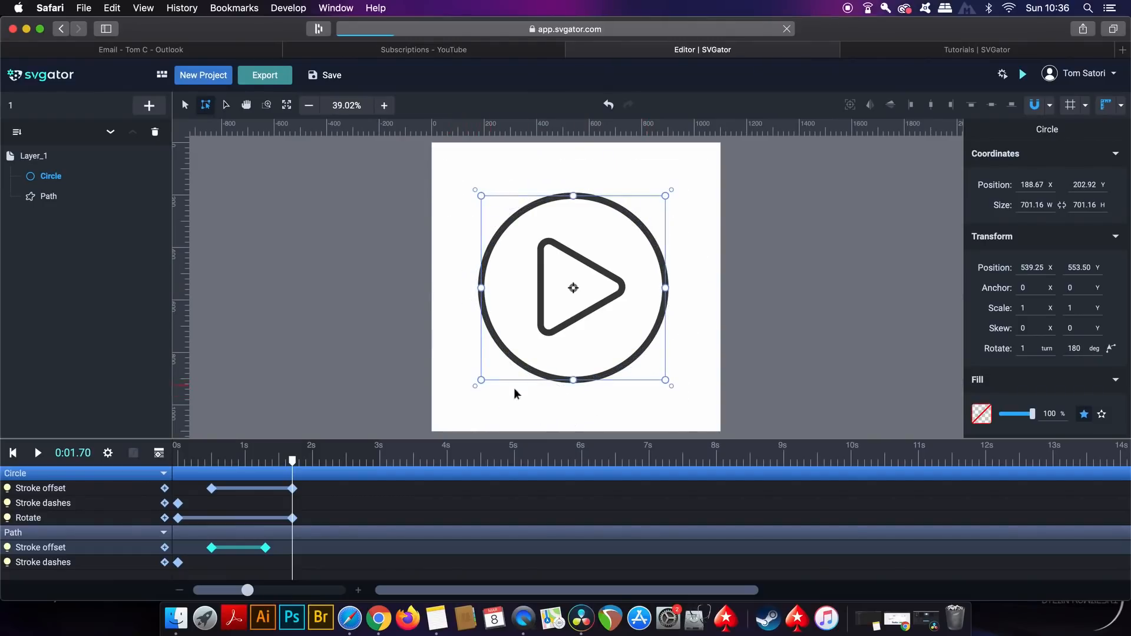
{"action": "mouse_move", "coordinate": [413, 442]}
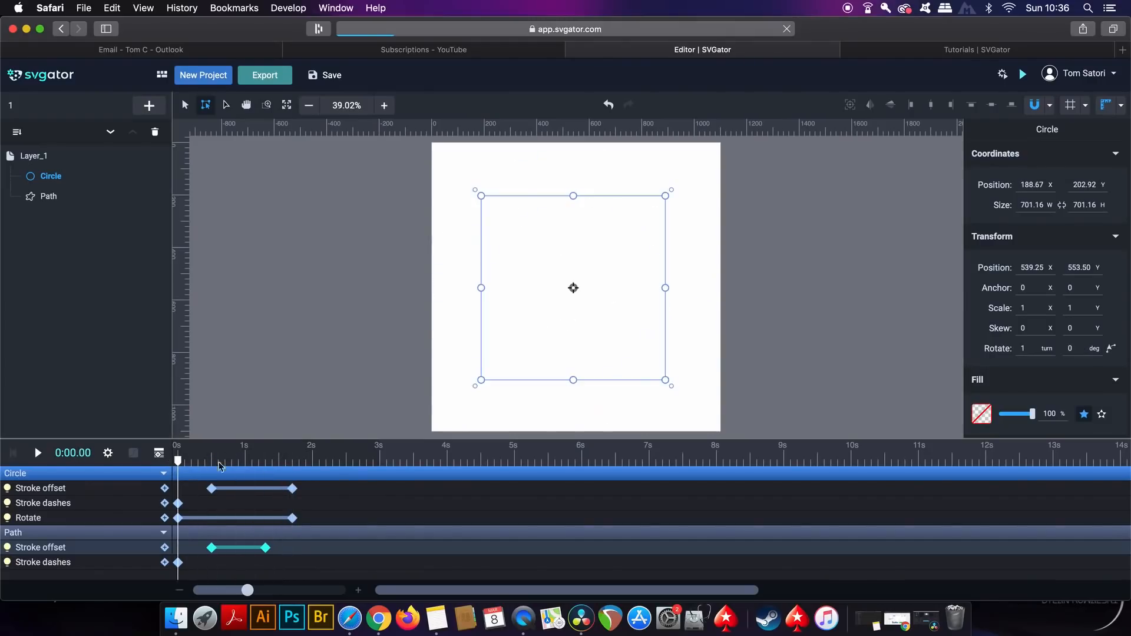
Delay the circle's first Rotate keyframe to 0.5 s and move the triangle's last Stroke offset keyframe to 1.7 s
{"action": "left_click", "coordinate": [39, 452]}
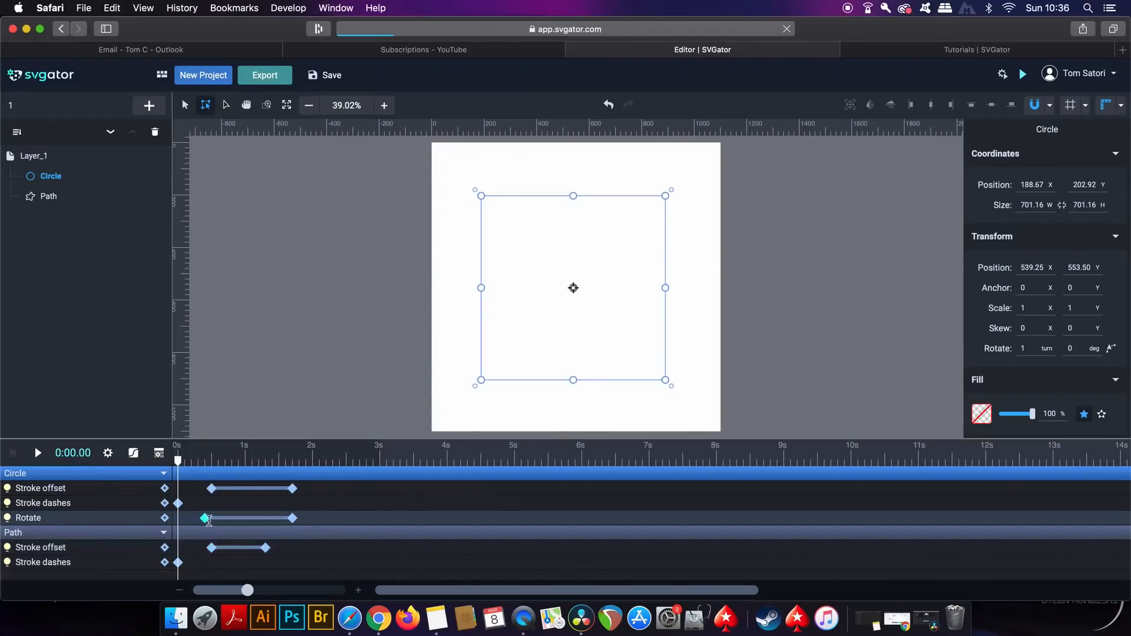
{"action": "left_click", "coordinate": [39, 452]}
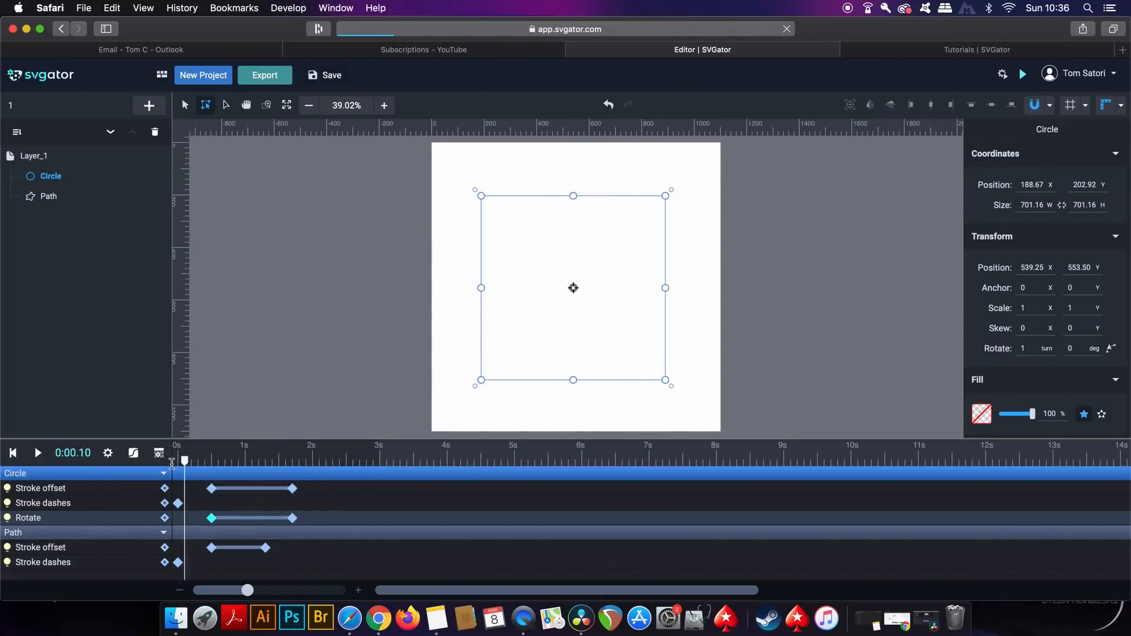
{"action": "left_click", "coordinate": [39, 453]}
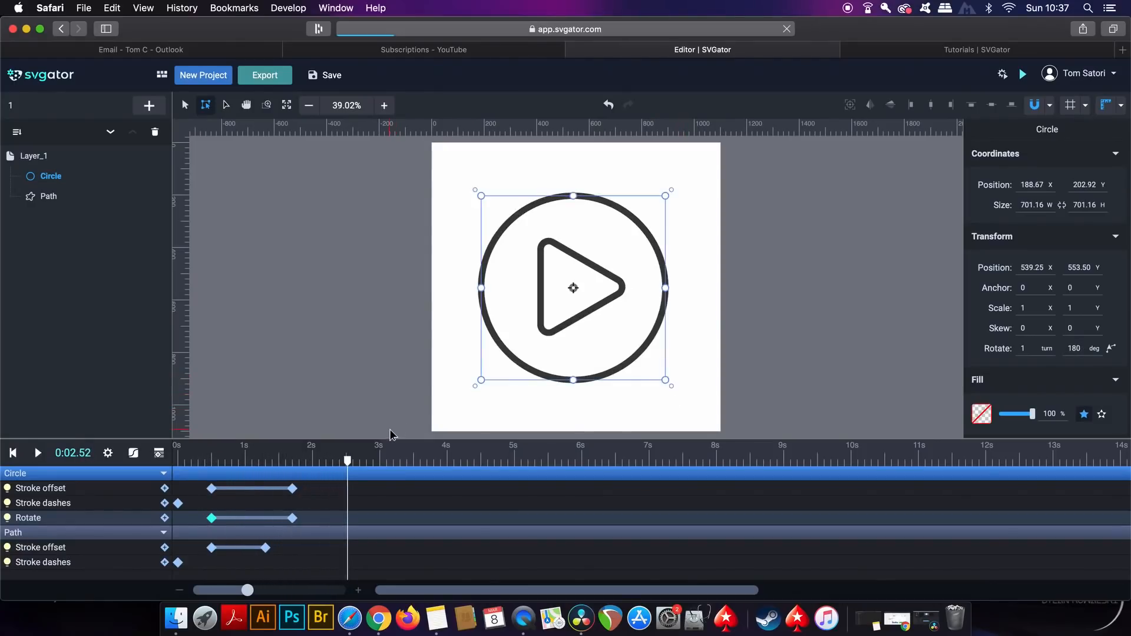
{"action": "left_click", "coordinate": [40, 452]}
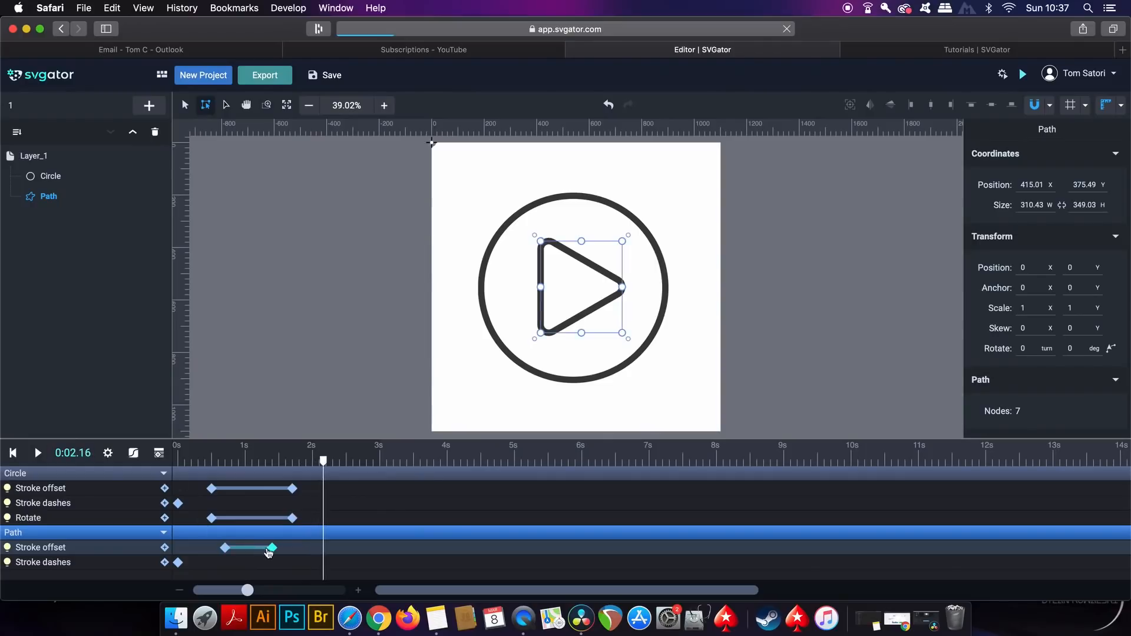
{"action": "left_click_drag", "start_coordinate": [273, 548], "coordinate": [297, 548]}
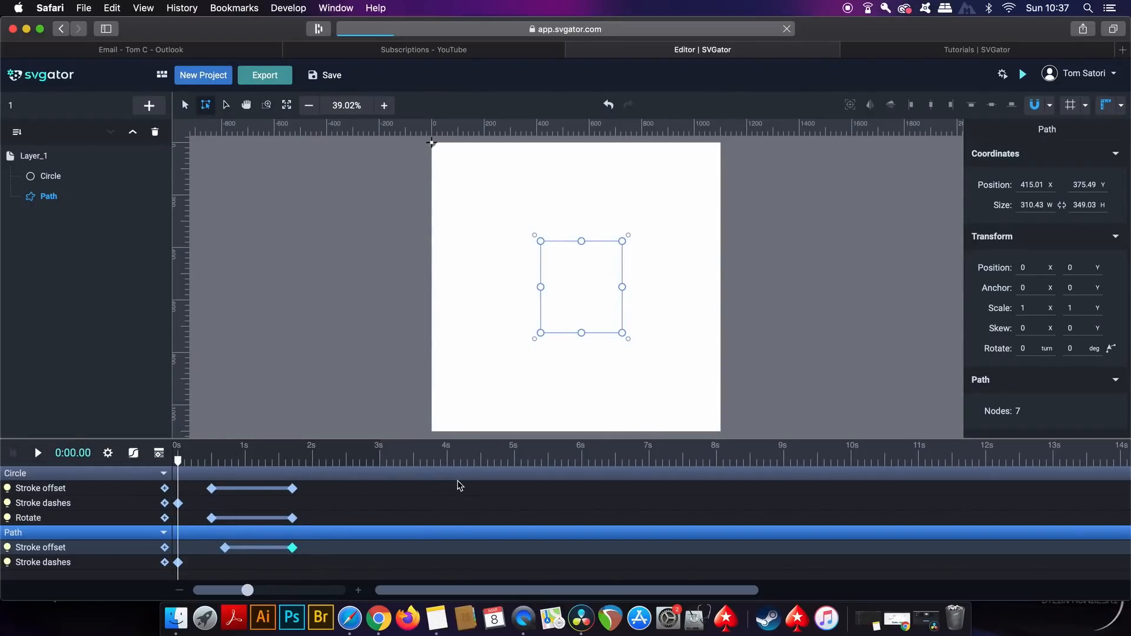
{"action": "mouse_move", "coordinate": [559, 577]}
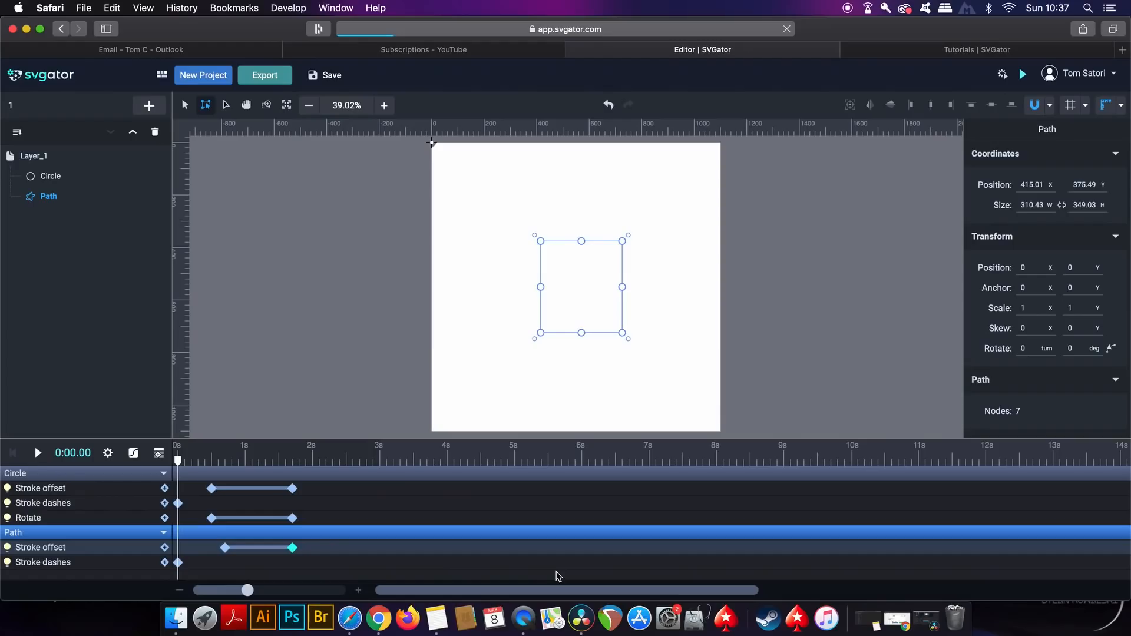
{"action": "mouse_move", "coordinate": [582, 627]}
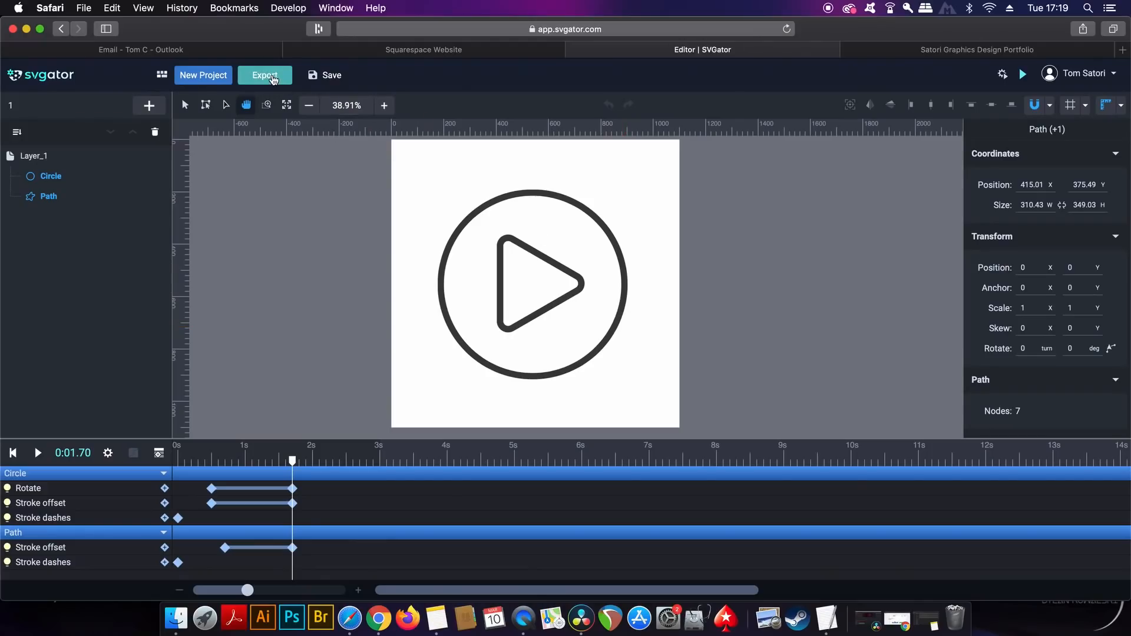
Export as JavaScript with Animation start On click and Freeze on mouse out, producing 1.svg
{"action": "left_click", "coordinate": [264, 76]}
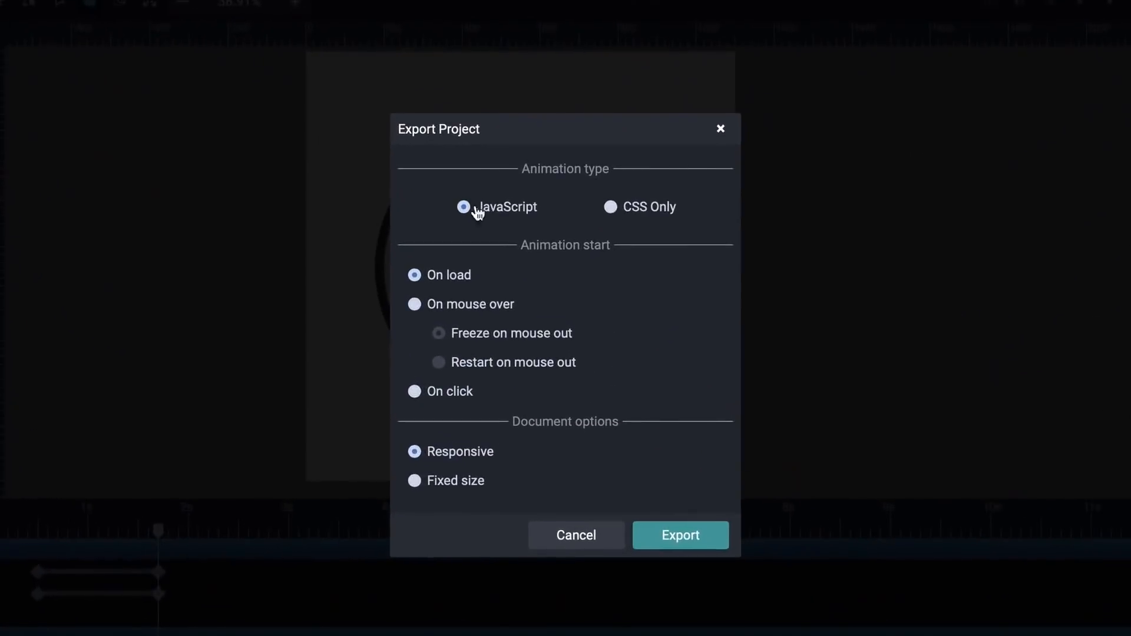
{"action": "mouse_move", "coordinate": [603, 398]}
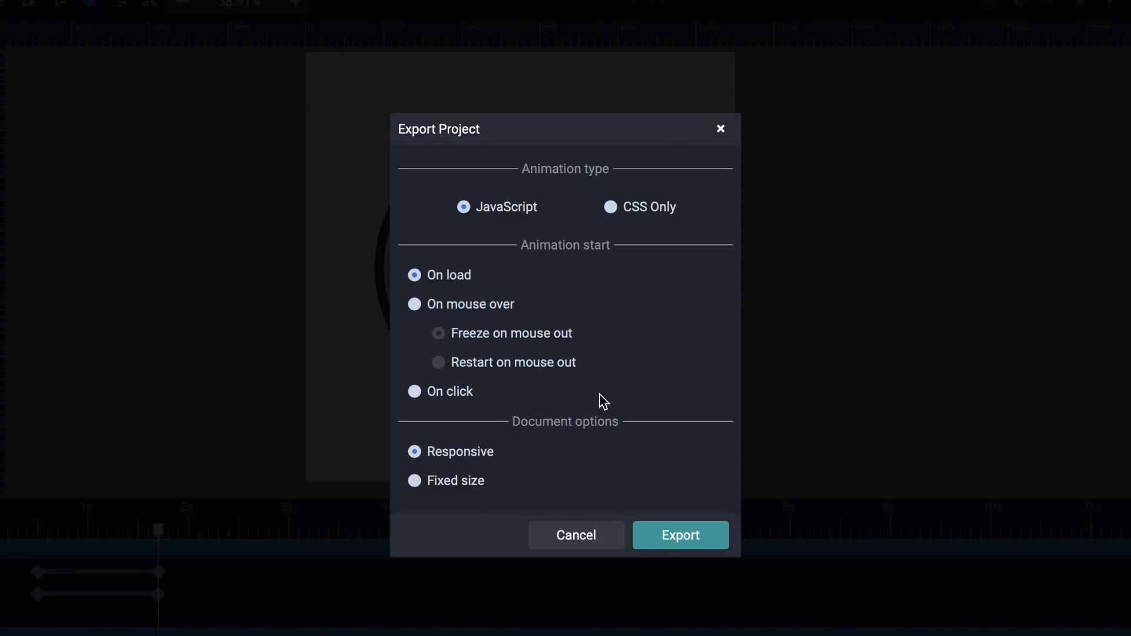
{"action": "left_click", "coordinate": [415, 304]}
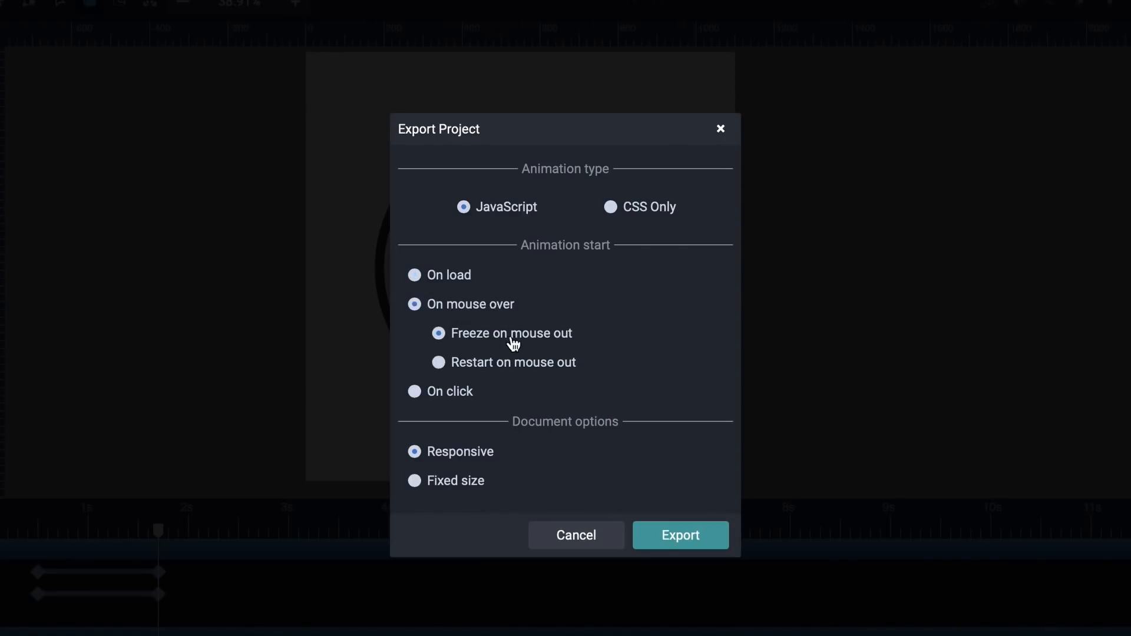
{"action": "mouse_move", "coordinate": [538, 376]}
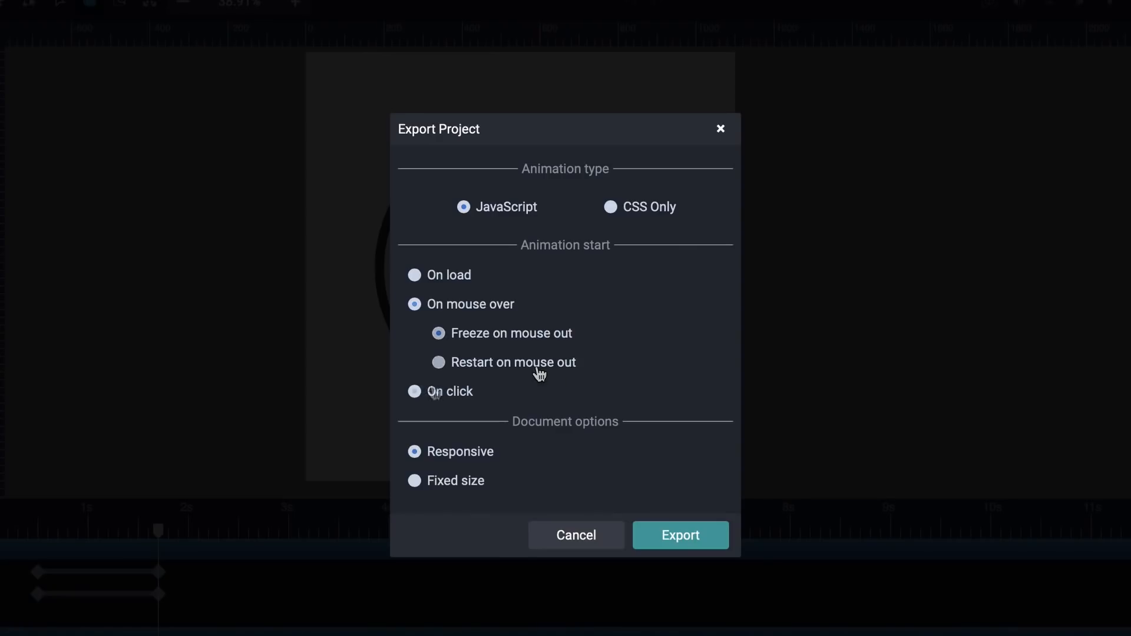
{"action": "left_click", "coordinate": [415, 391]}
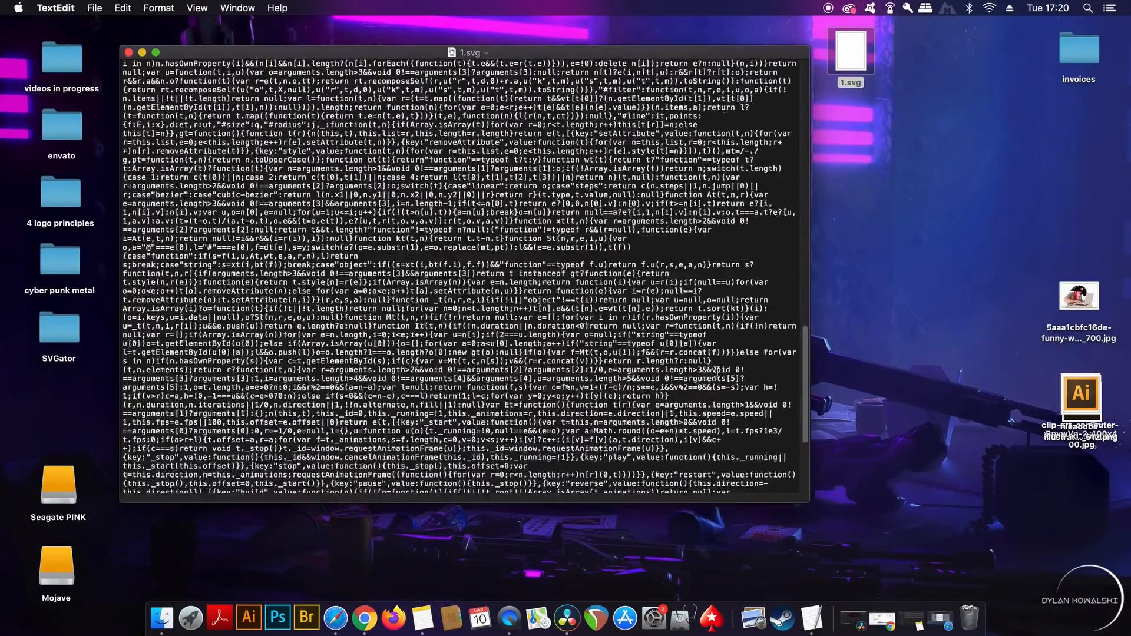
Scroll through the exported 1.svg code in TextEdit ahead of copying it
{"action": "scroll", "scroll_direction": "down", "scroll_amount": 3}
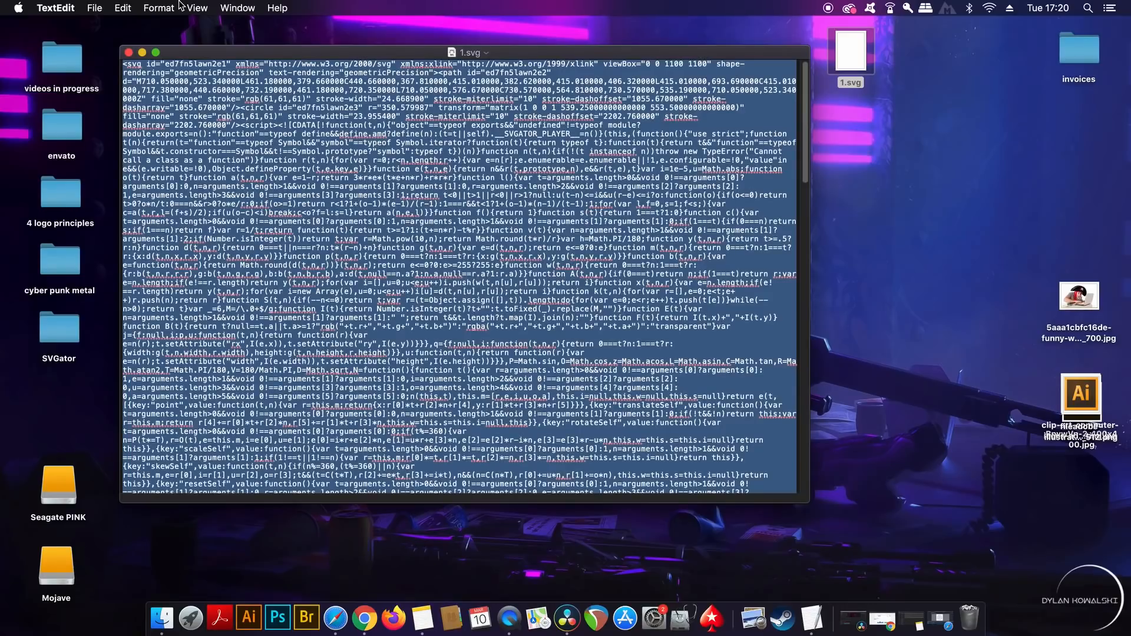
{"action": "mouse_move", "coordinate": [205, 292]}
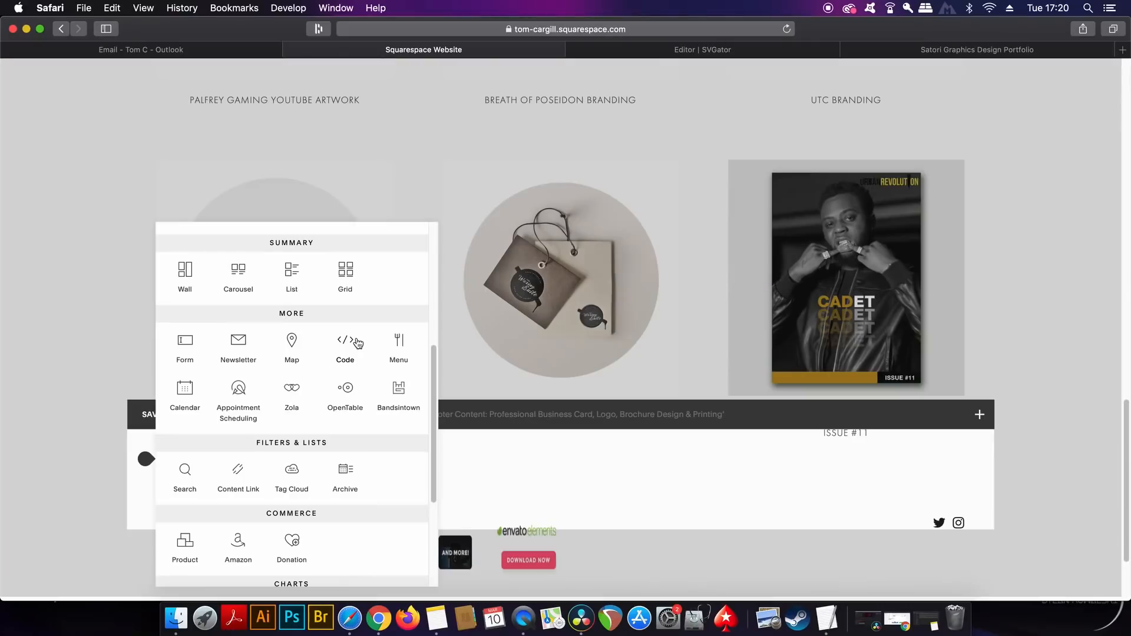
{"action": "mouse_move", "coordinate": [346, 344]}
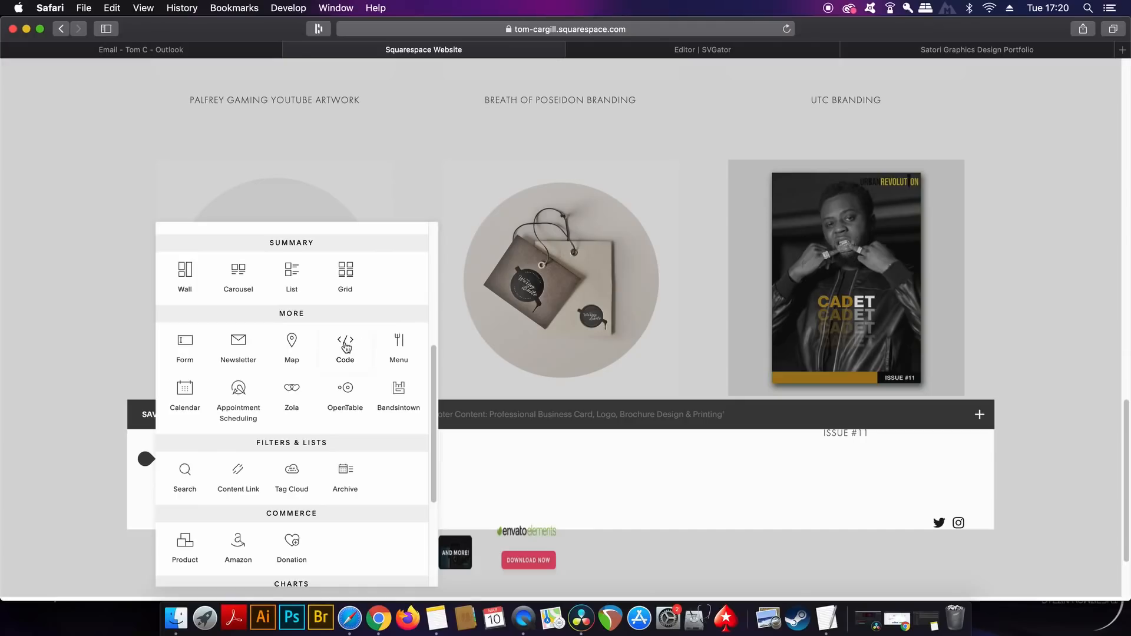
Insert a Code block in the footer and paste the exported SVG animation code
{"action": "left_click", "coordinate": [345, 344]}
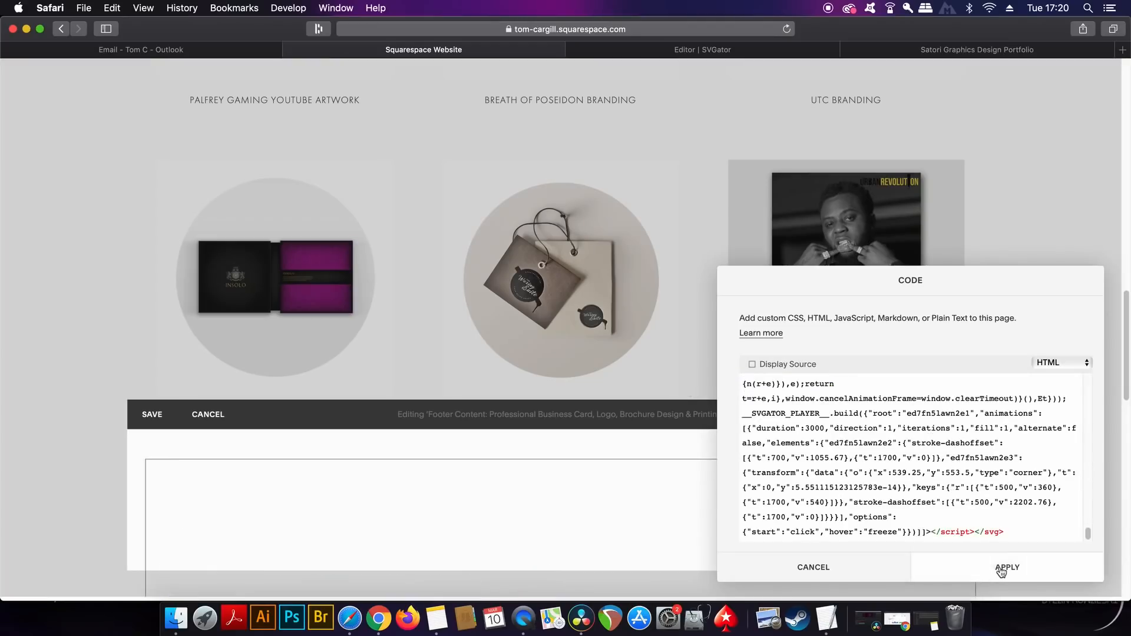
Apply the embedded code and view the play-button icon below the portfolio grid on the live site
{"action": "left_click", "coordinate": [976, 49]}
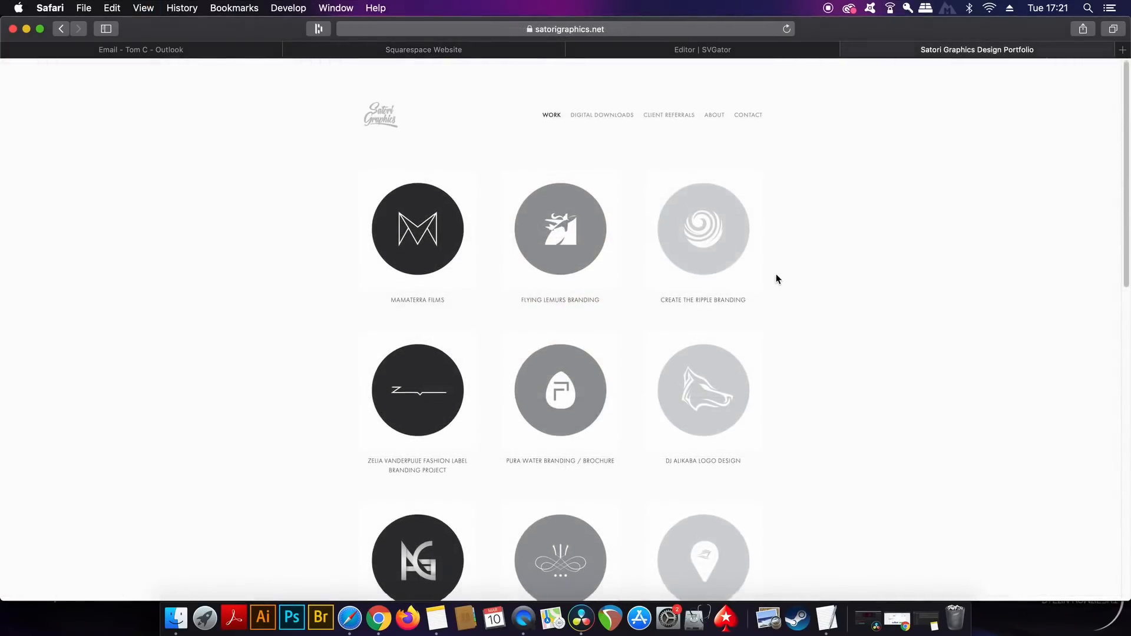
{"action": "scroll", "scroll_direction": "down", "scroll_amount": 3}
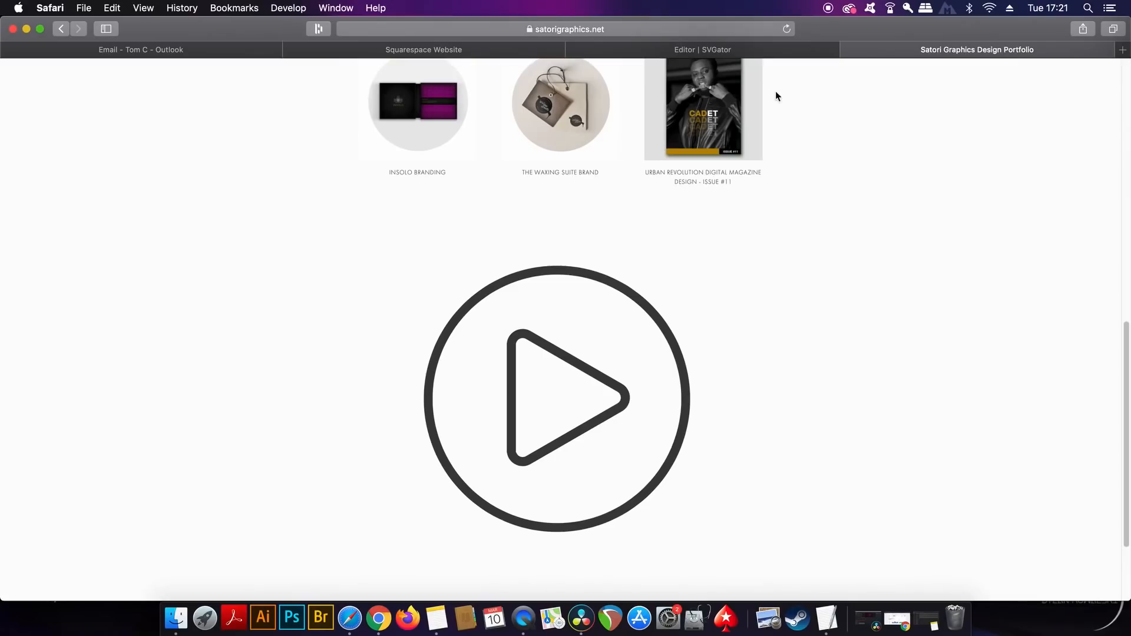
{"action": "scroll", "scroll_direction": "down", "scroll_amount": 3}
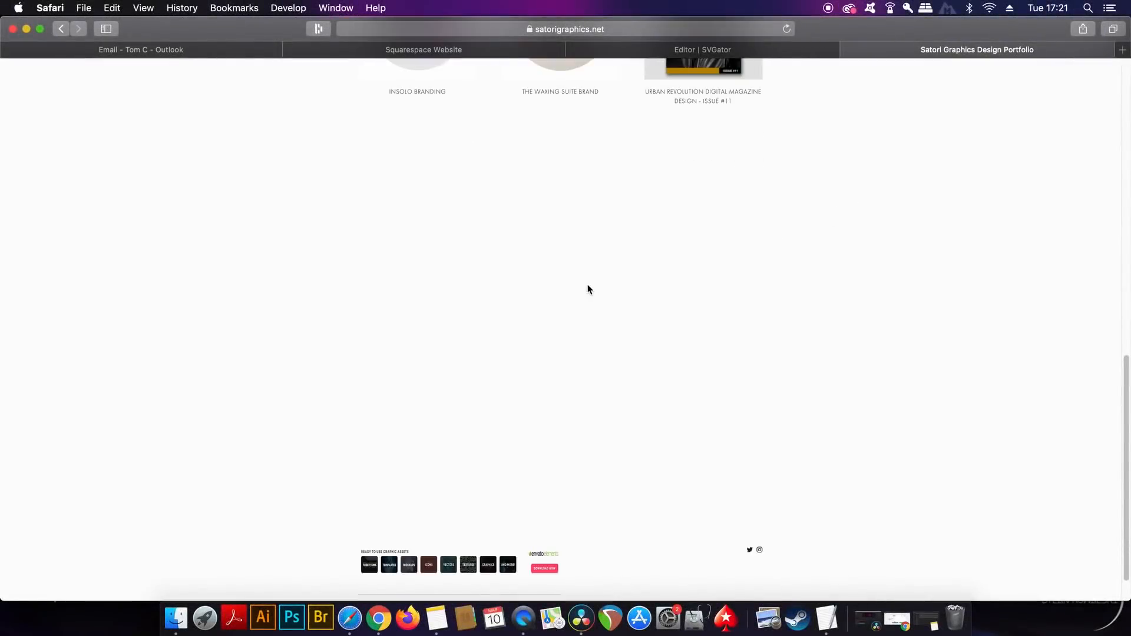